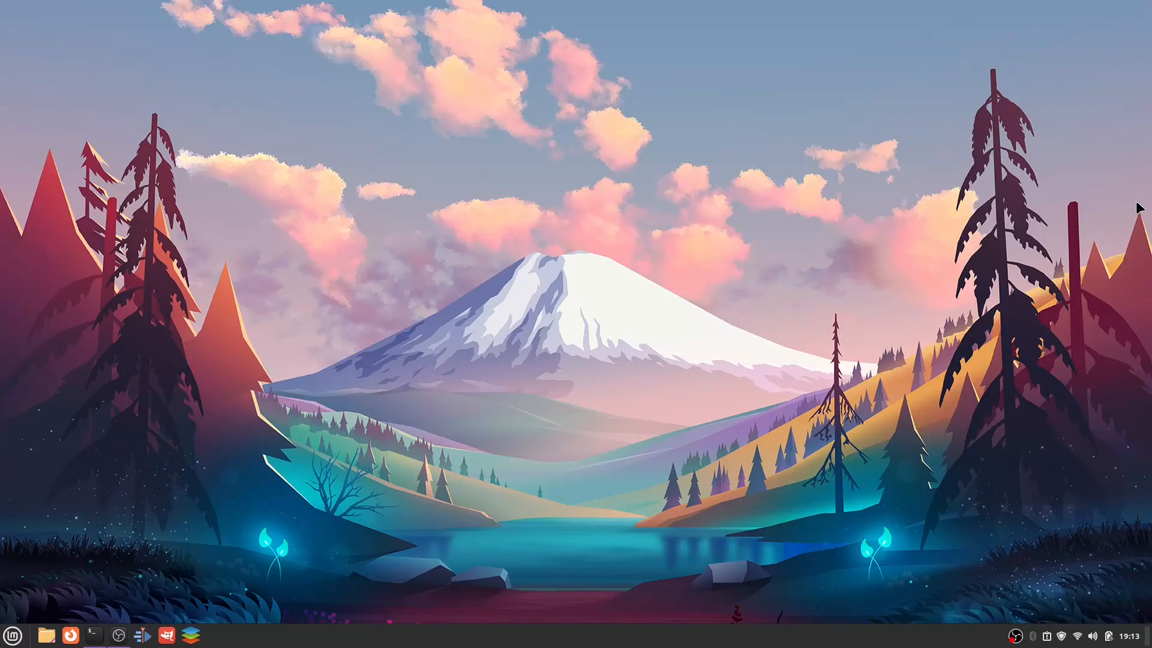
# Run 'sudo uname -a' in a new terminal, showing kernel 5.15.0-73-generic.
pyautogui.click(94, 636)
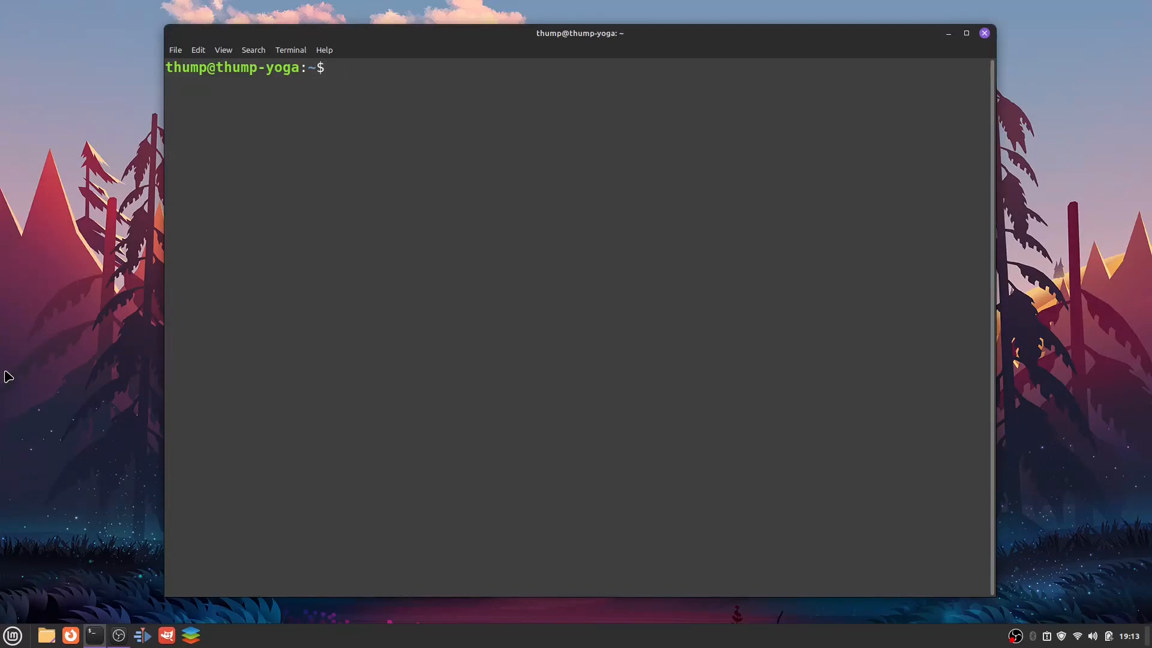
pyautogui.write('sudo')
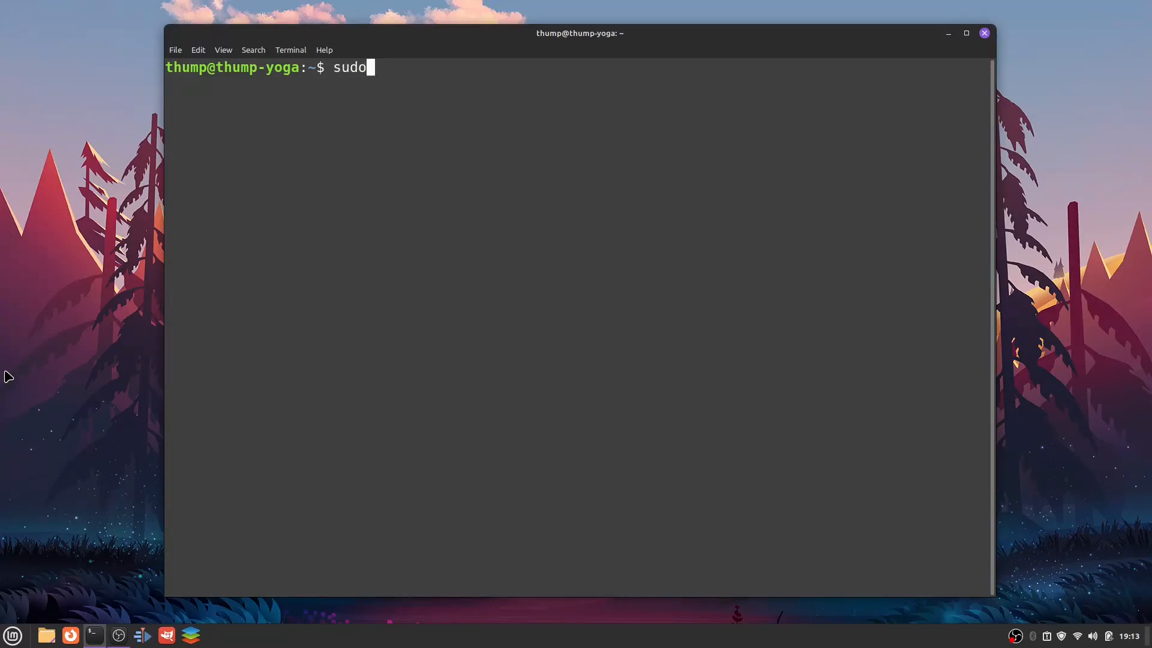
pyautogui.write('uname -a')
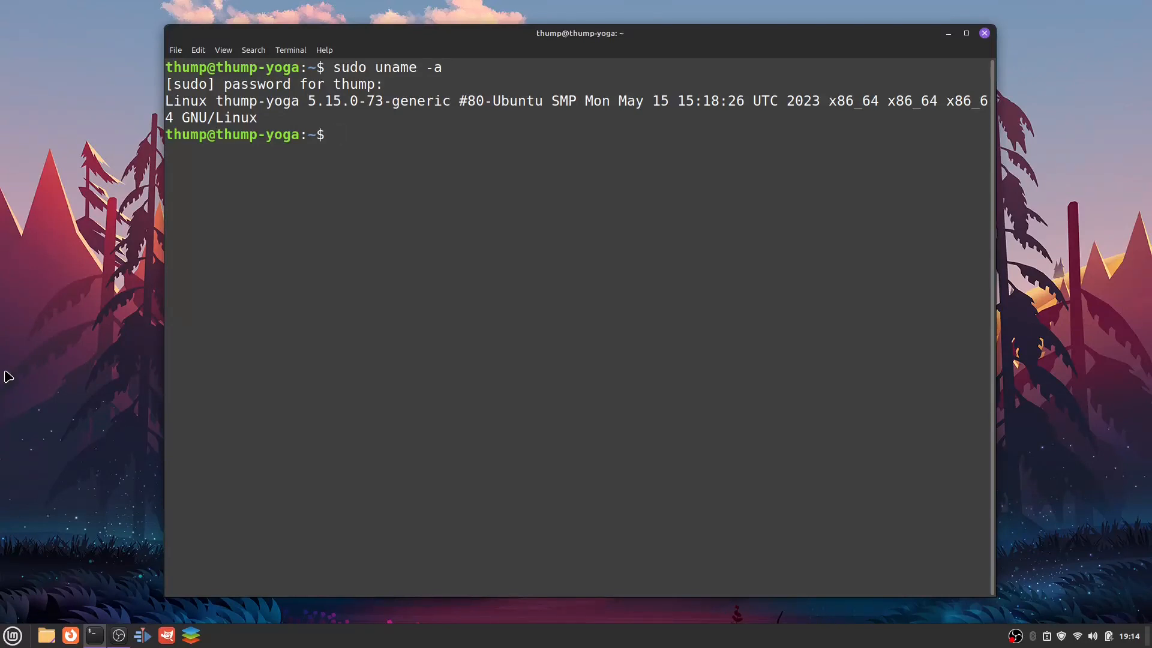
# Run 'sudo apt update' so the package lists report everything up to date.
pyautogui.write('sudo')
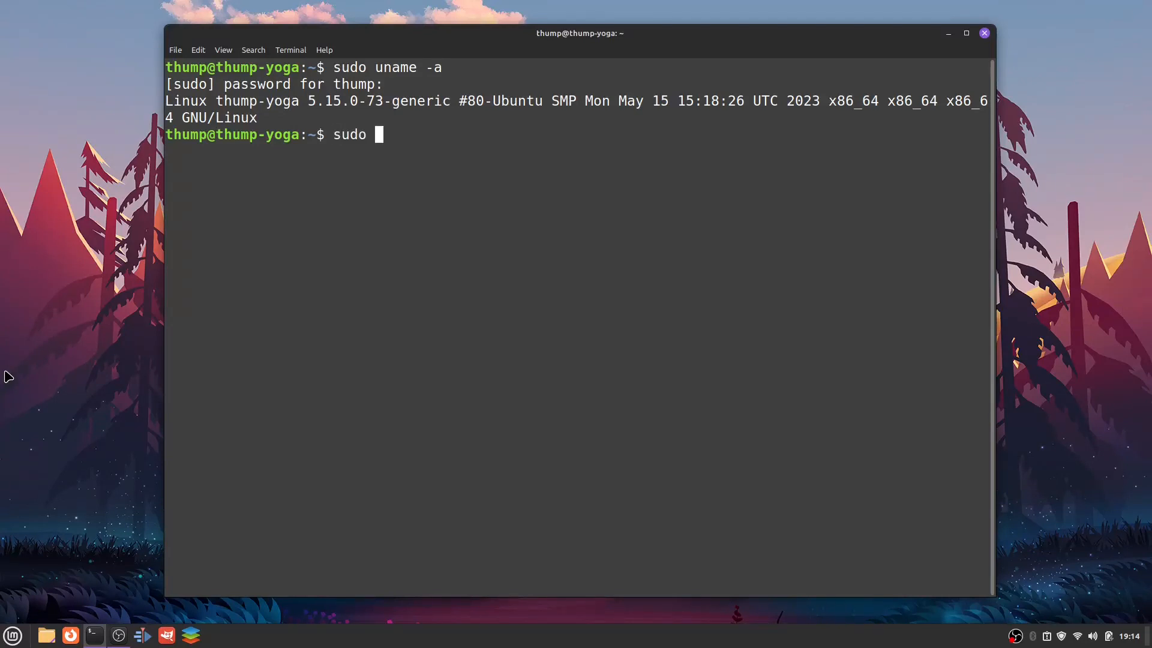
pyautogui.write('sudo')
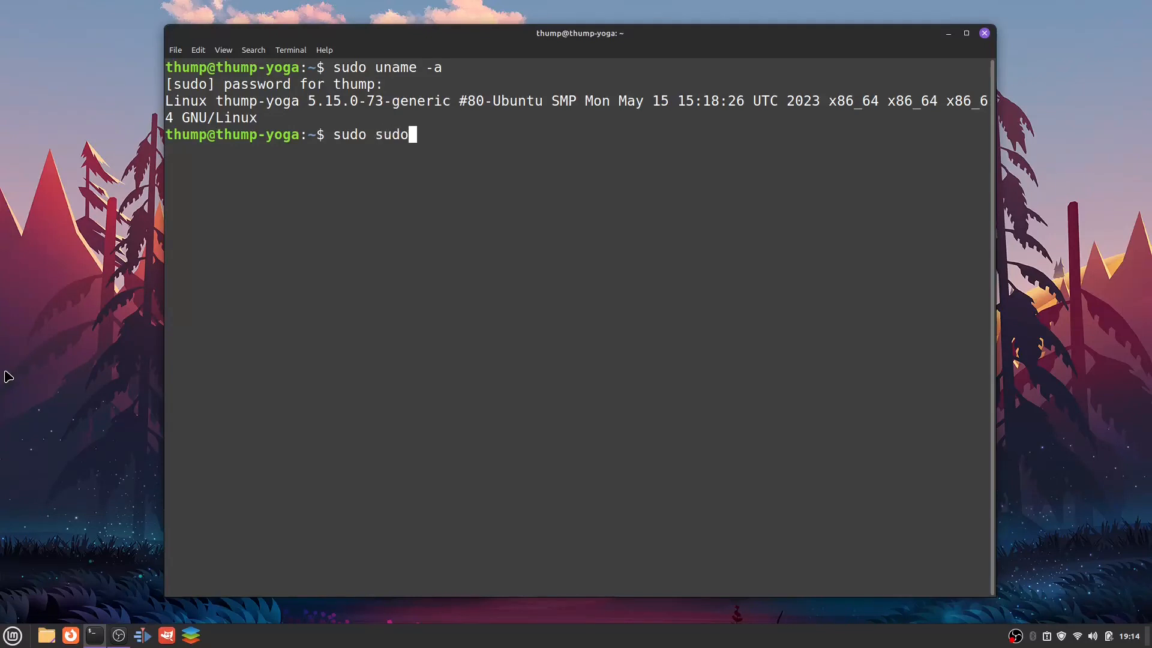
pyautogui.write('apt update')
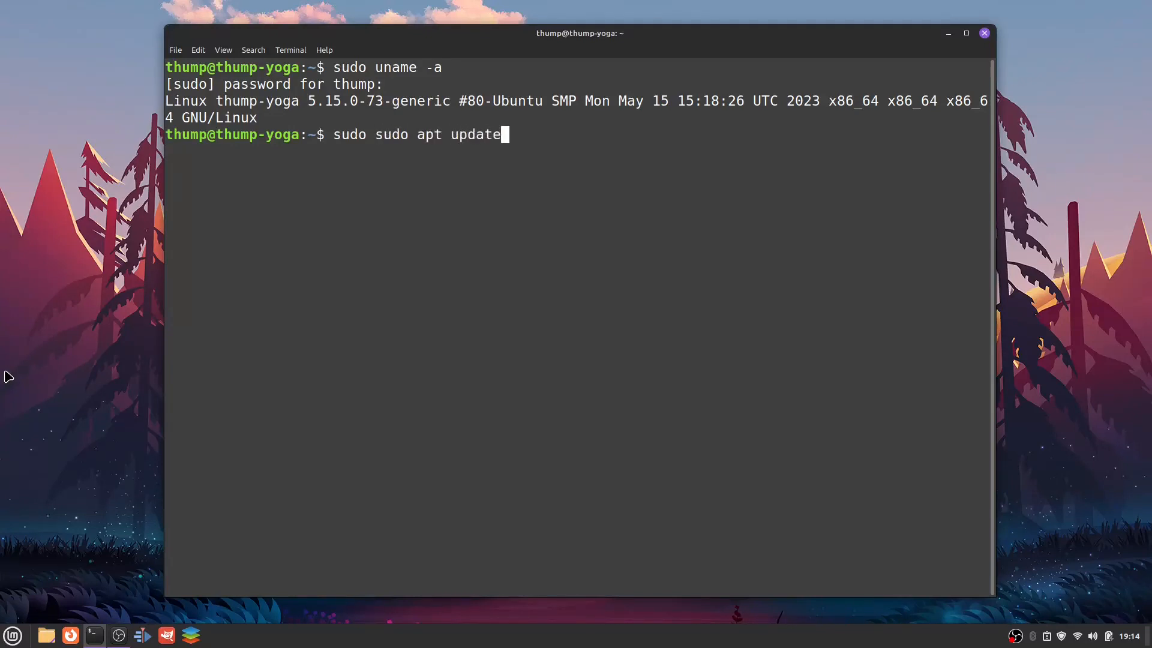
pyautogui.press('Return')
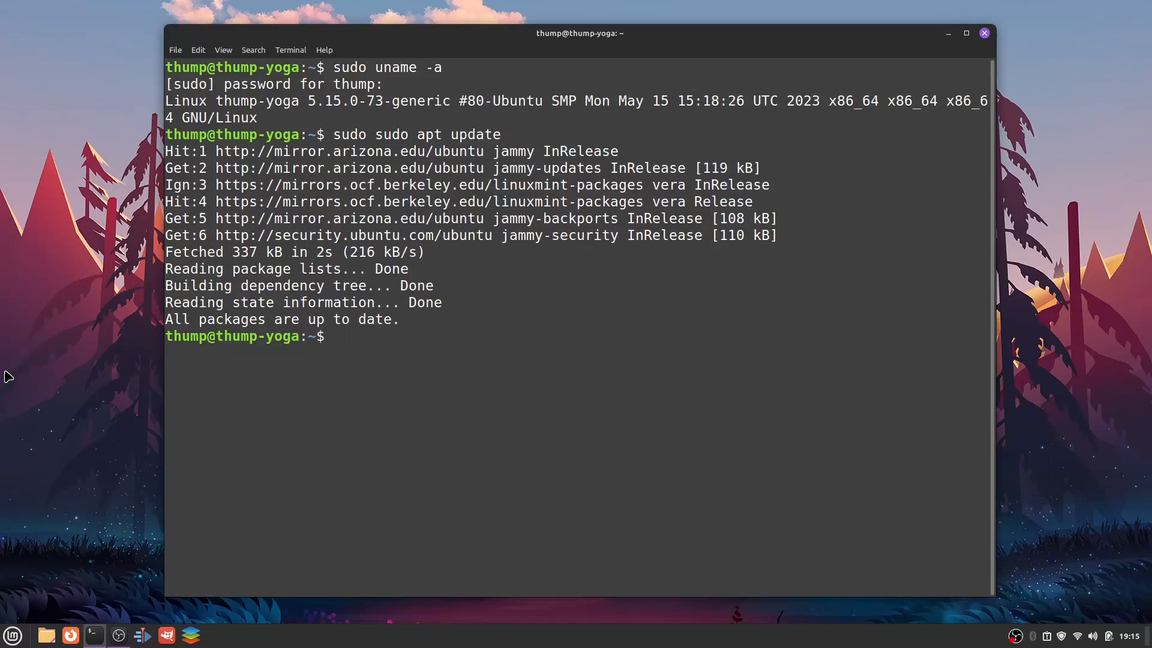
# Add the repository with 'sudo add-apt-repository ppa:cappelikan/ppa' and import its key.
pyautogui.write('sudo')
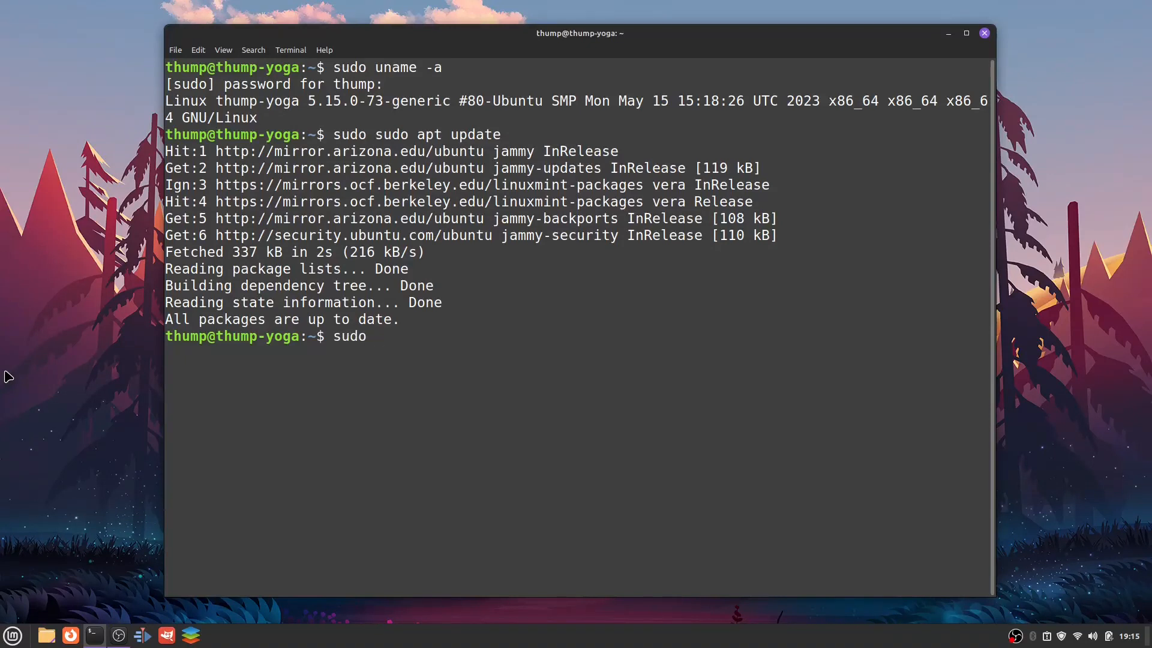
pyautogui.write('add-apt-')
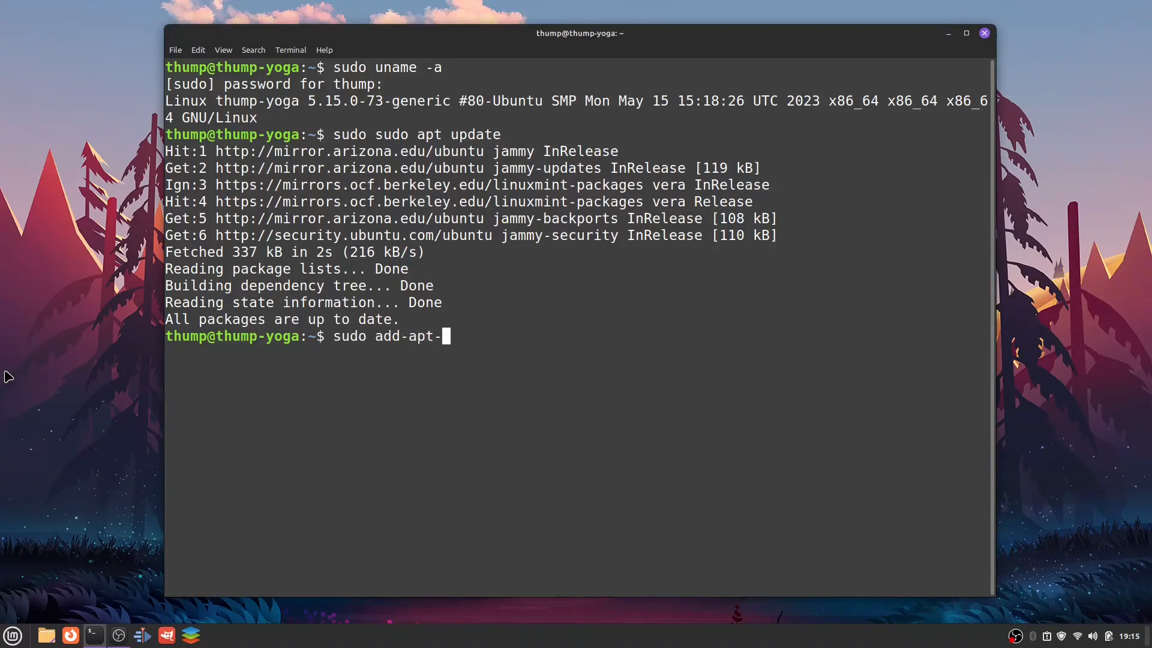
pyautogui.write('repository')
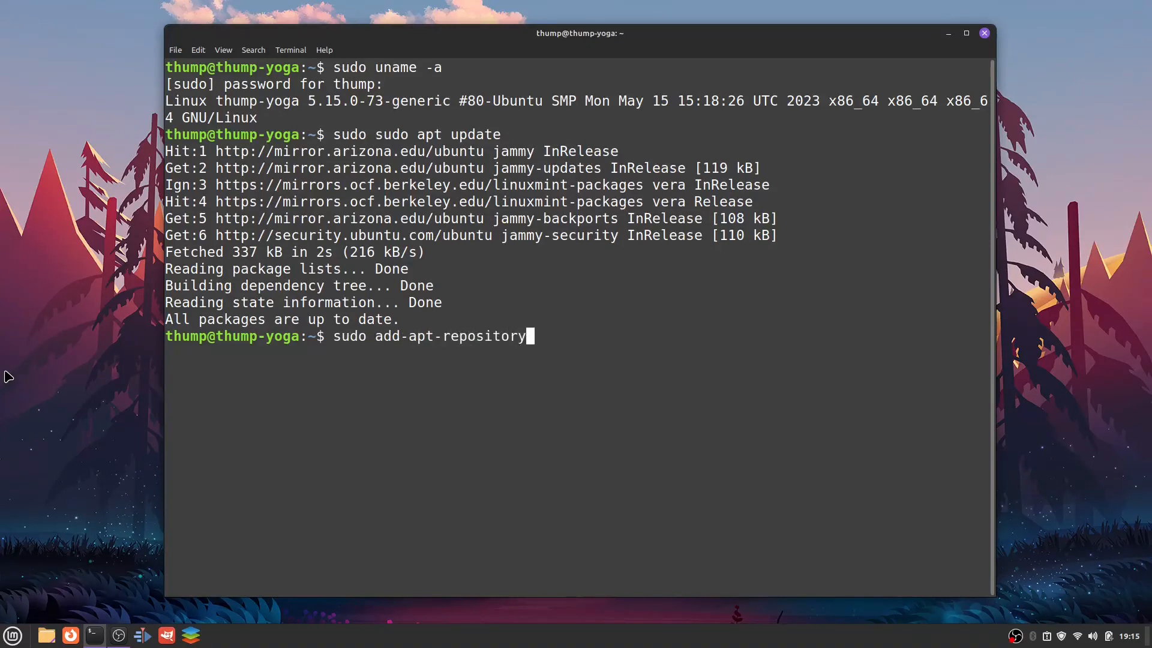
pyautogui.write('ppa:cappel')
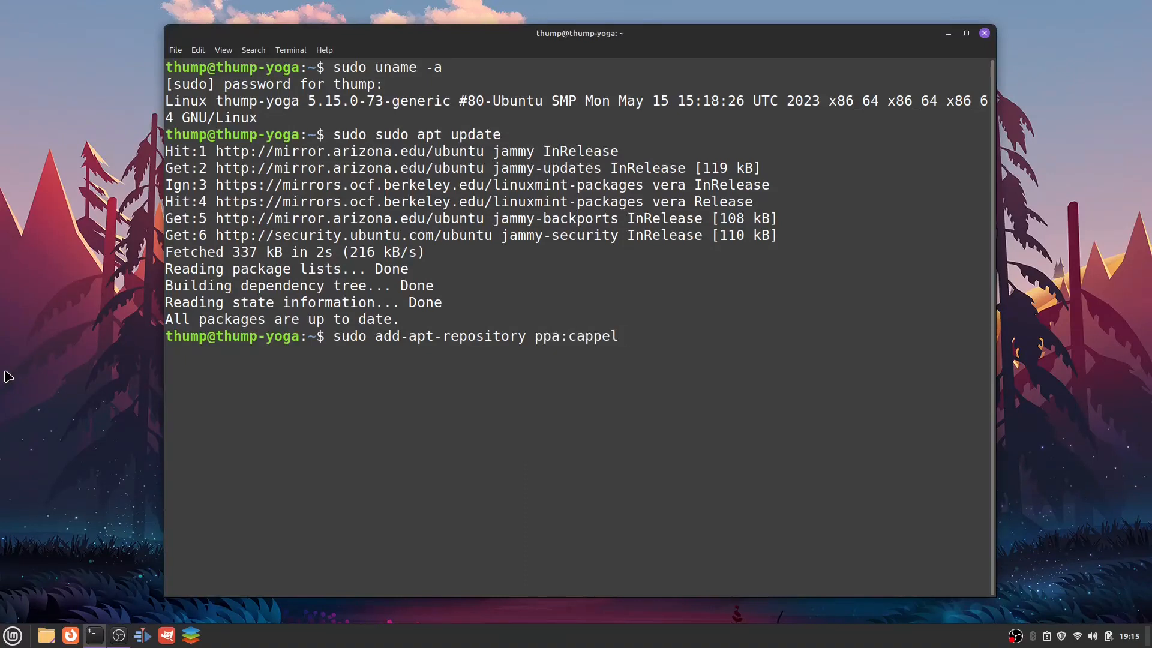
pyautogui.write('ikan')
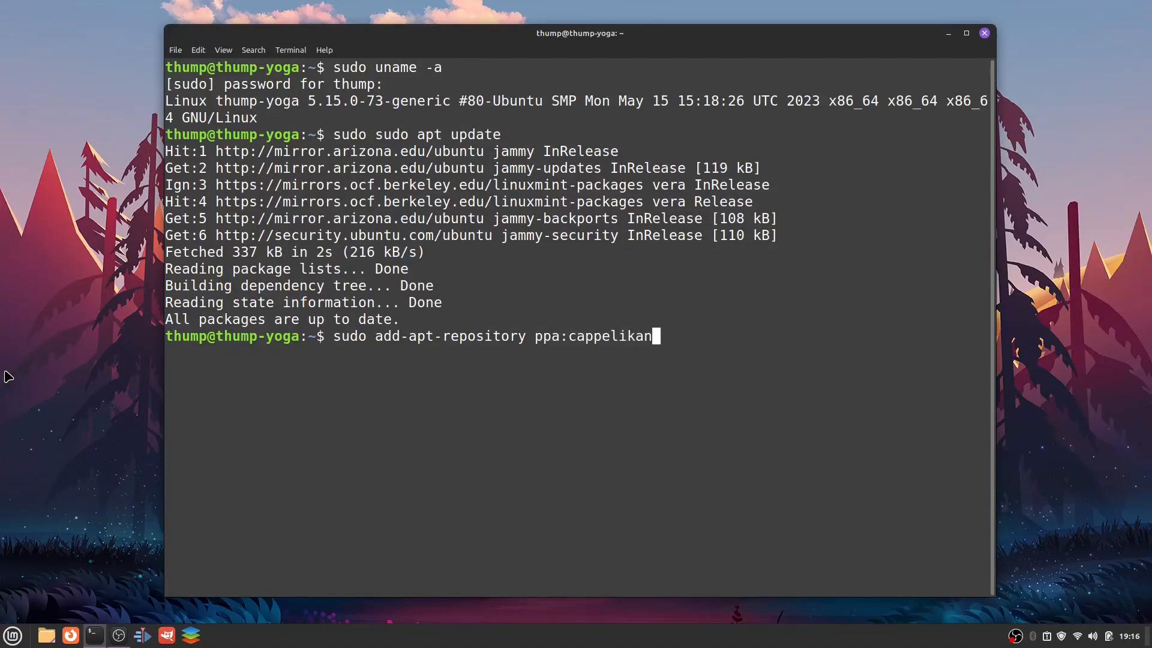
pyautogui.write('/')
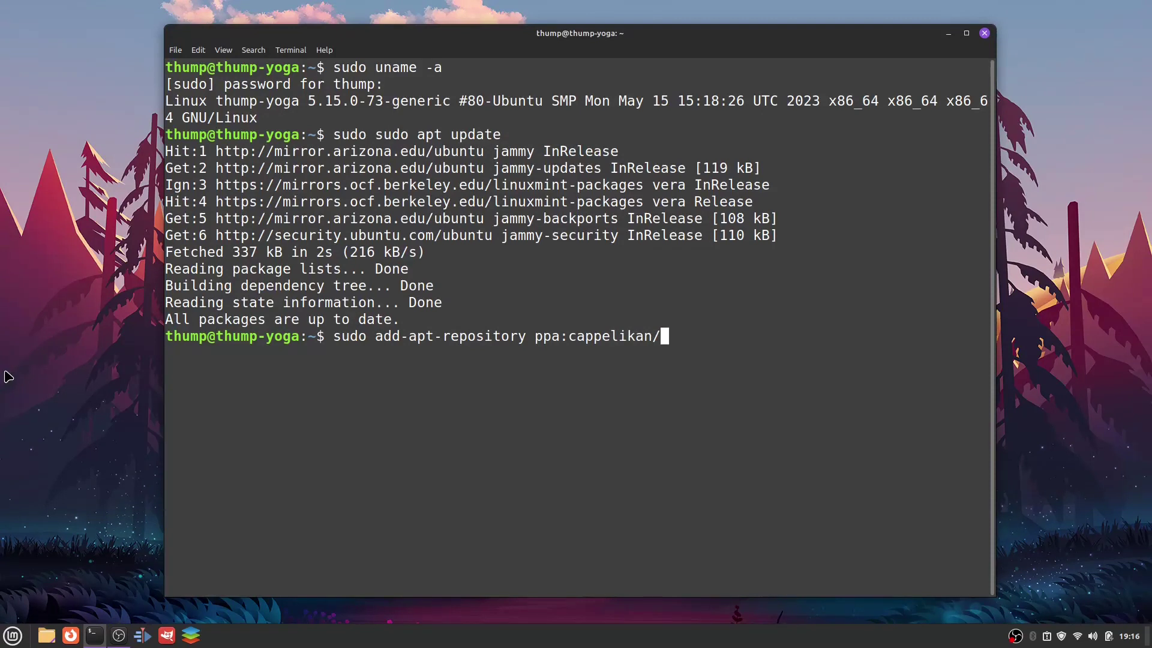
pyautogui.write('ppa')
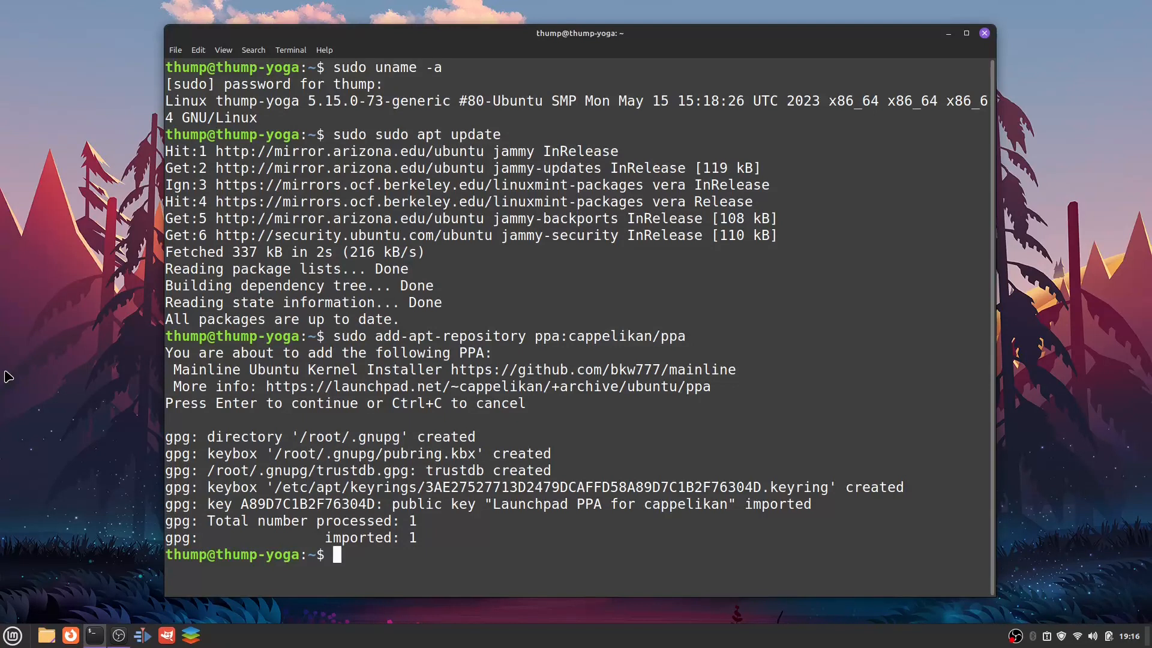
# Run 'sudo apt update' again to fetch the cappelikan PPA's packages.
pyautogui.write('sudo apt')
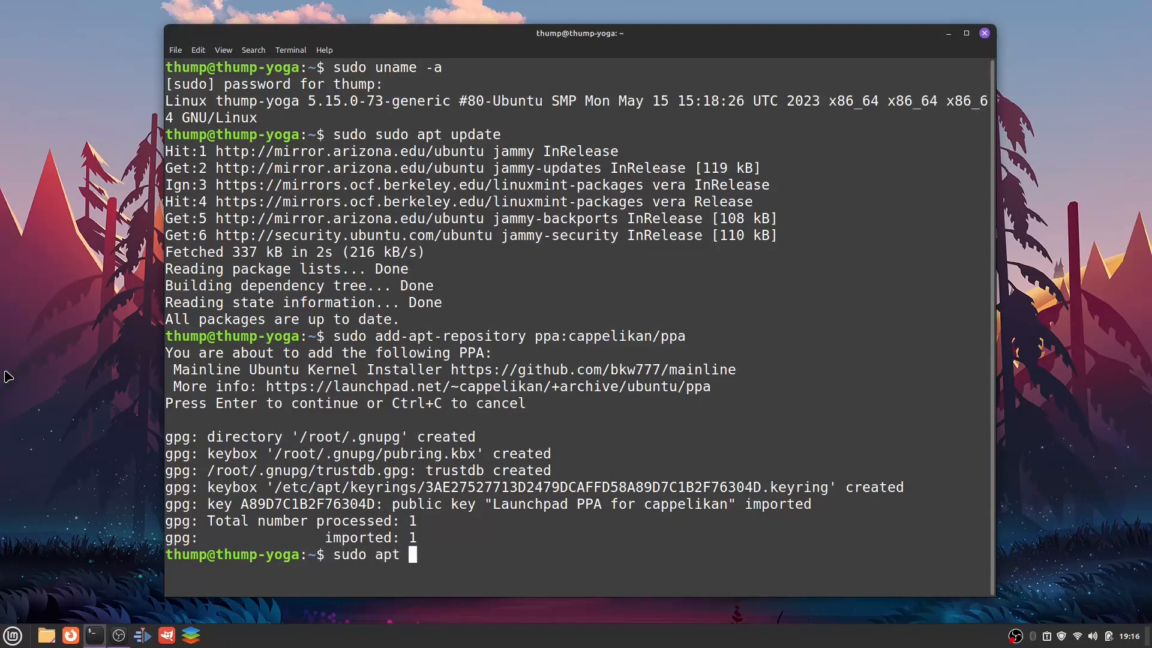
pyautogui.write('update')
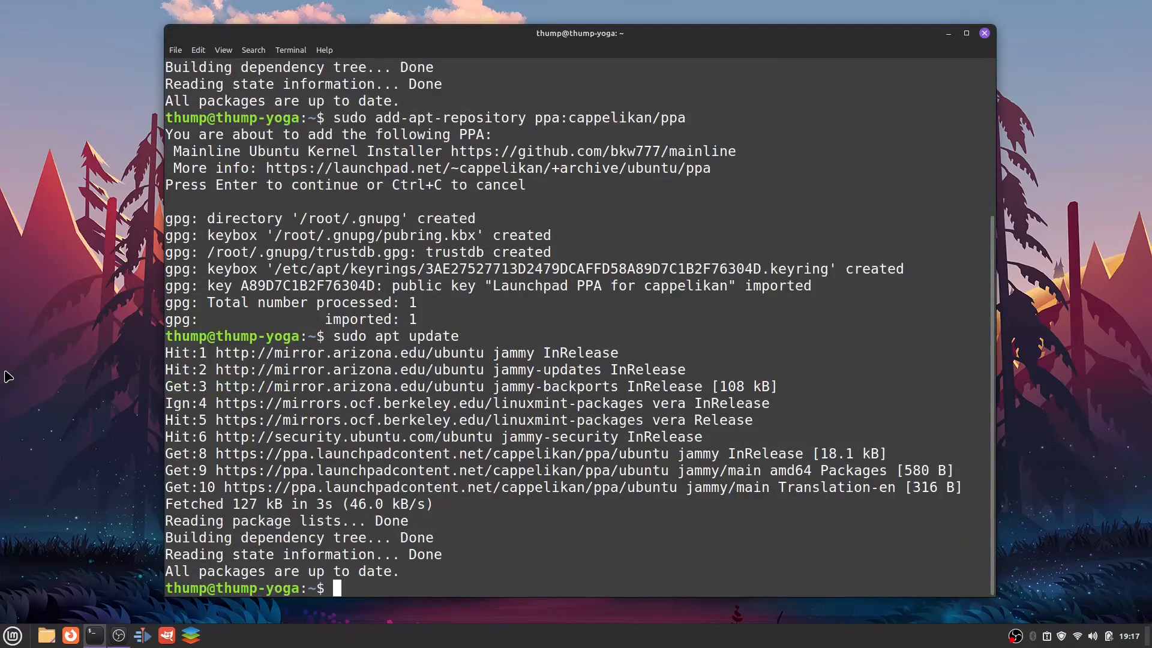
pyautogui.moveTo(1061, 351)
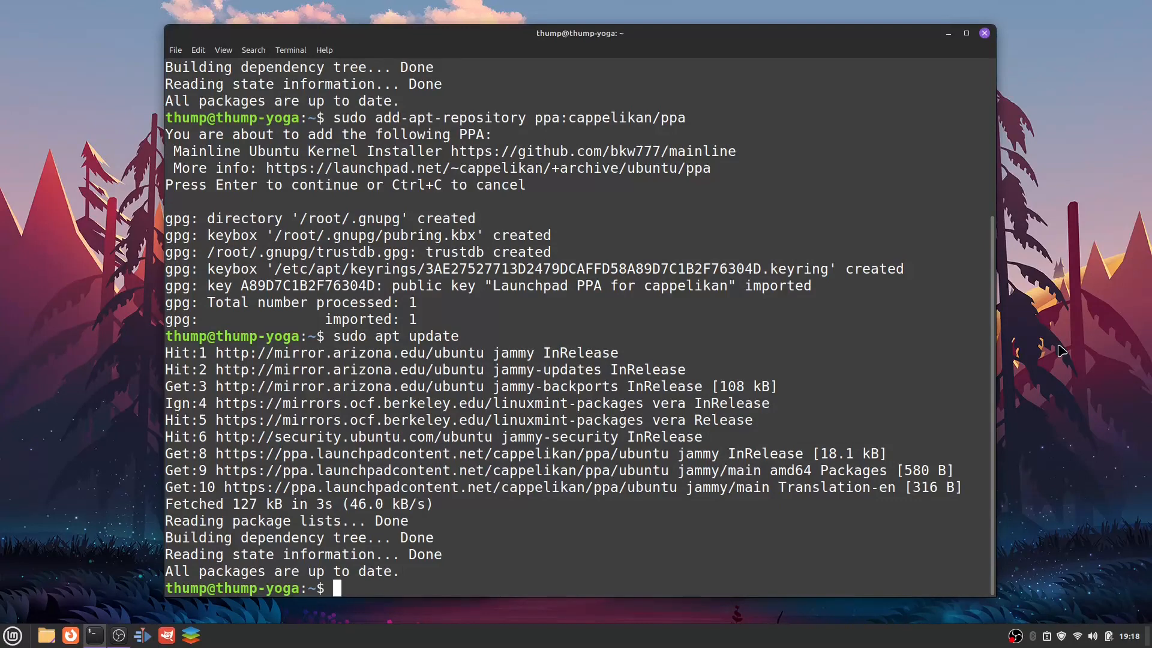
# Install the mainline package with 'sudo apt-get install mainline', answering y, then bring up the Menu.
pyautogui.write('sudo a')
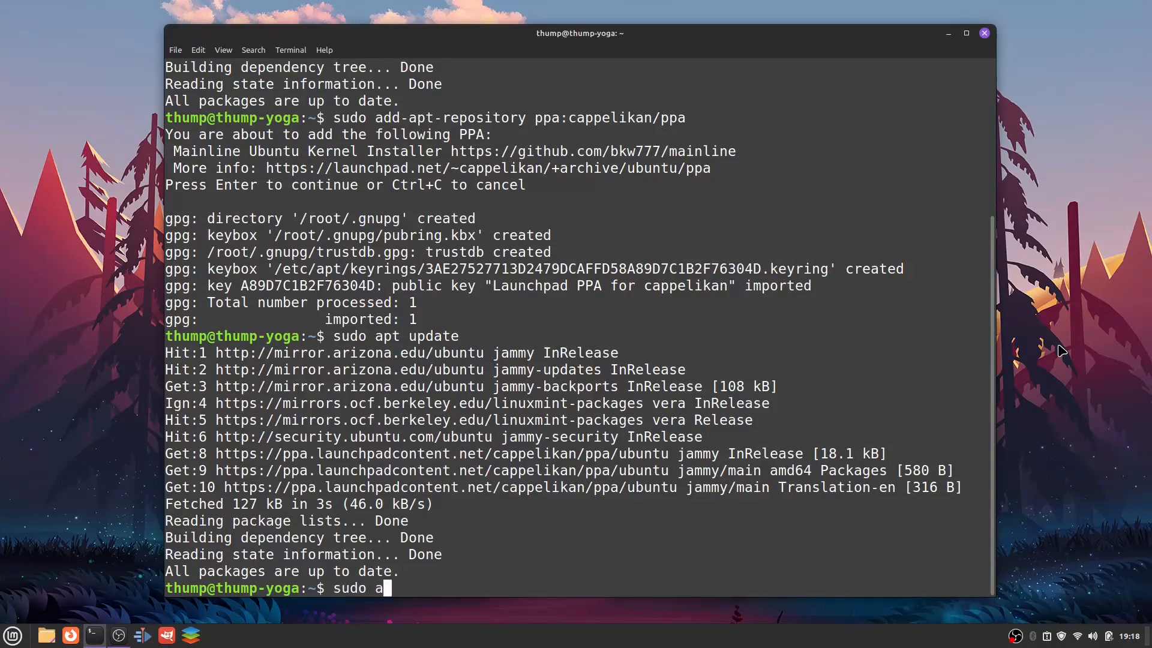
pyautogui.write('pt-get')
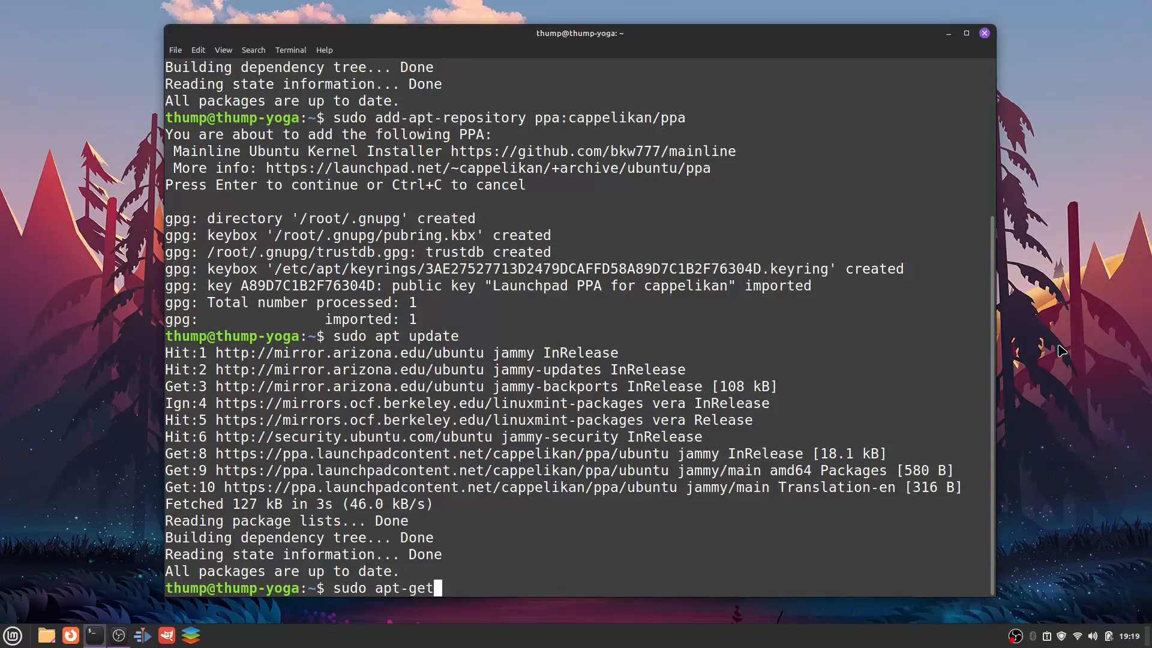
pyautogui.write('ins')
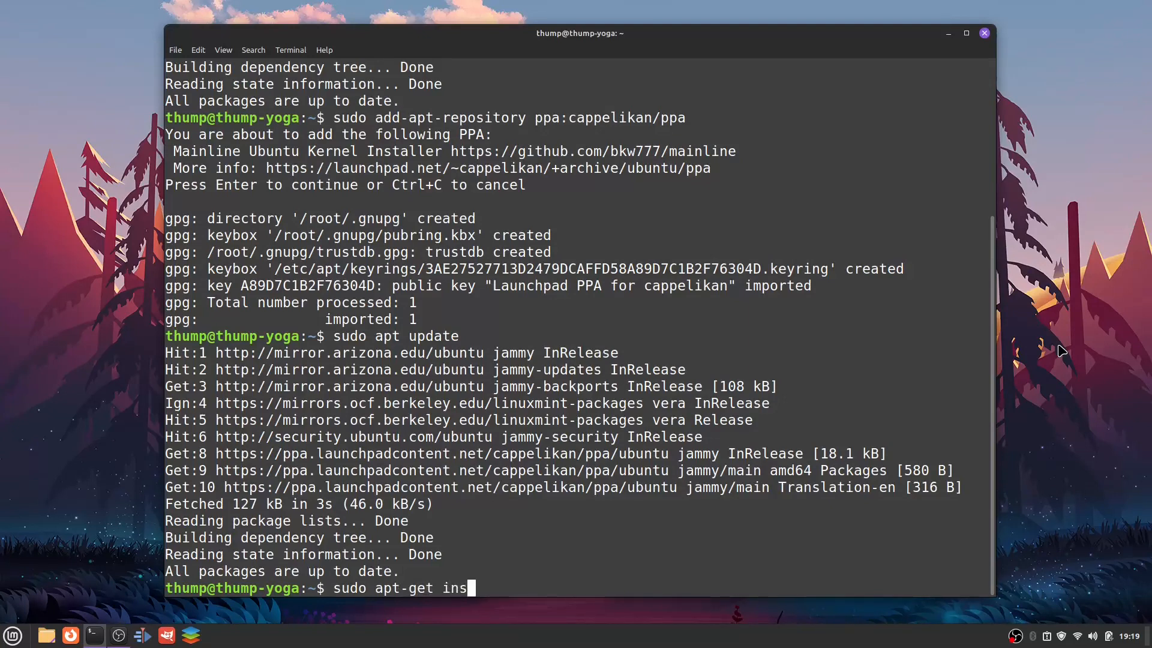
pyautogui.write('tall mainline')
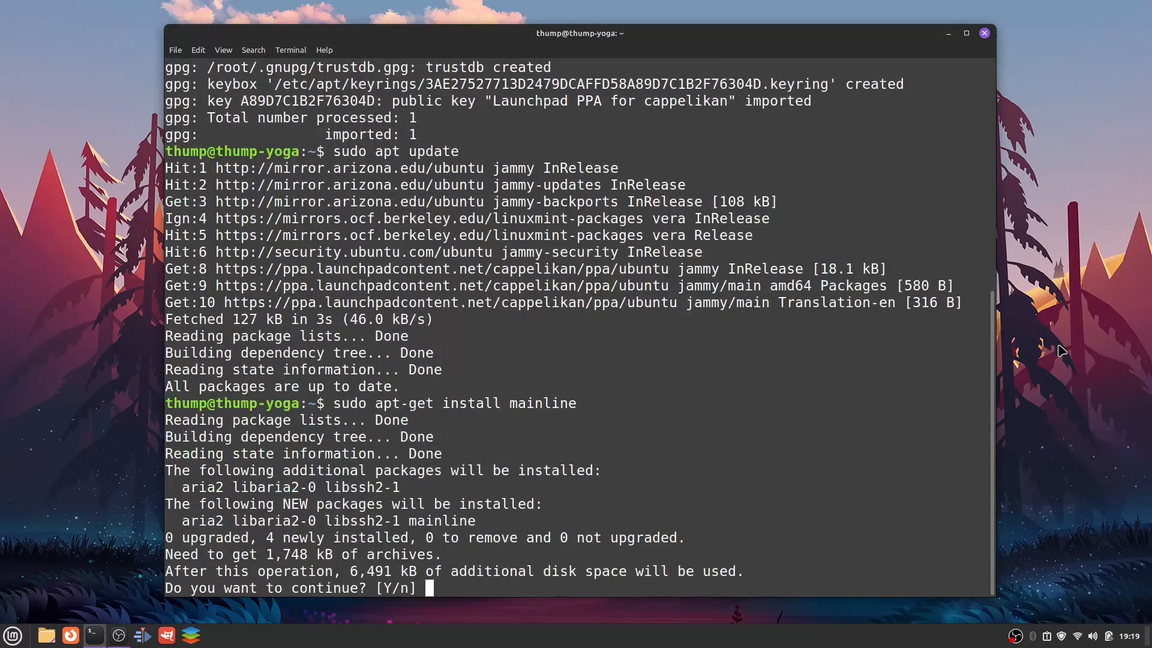
pyautogui.write('y')
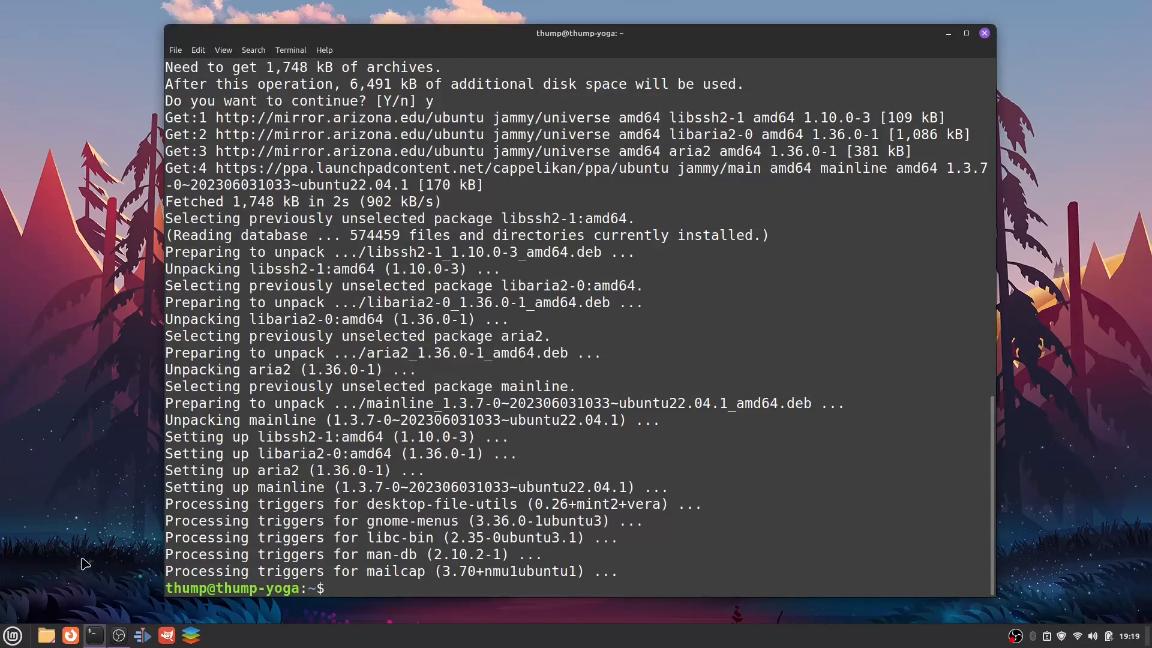
pyautogui.click(9, 635)
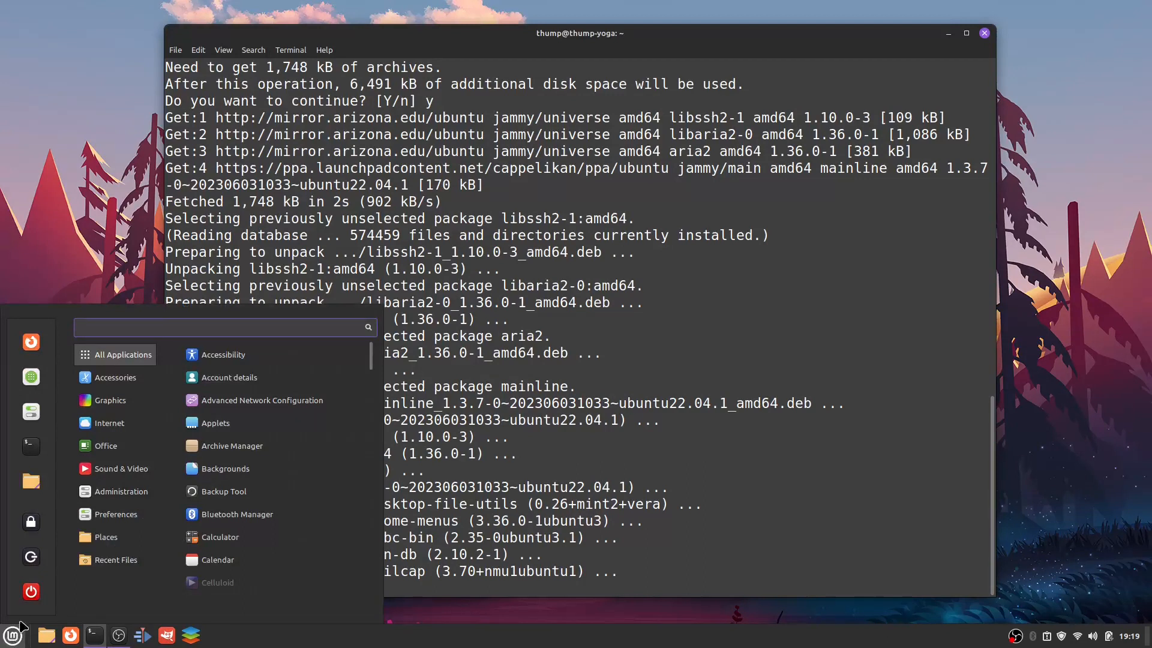
# Show the Administration category where Ubuntu Mainline Kernel Installer is listed.
pyautogui.click(120, 491)
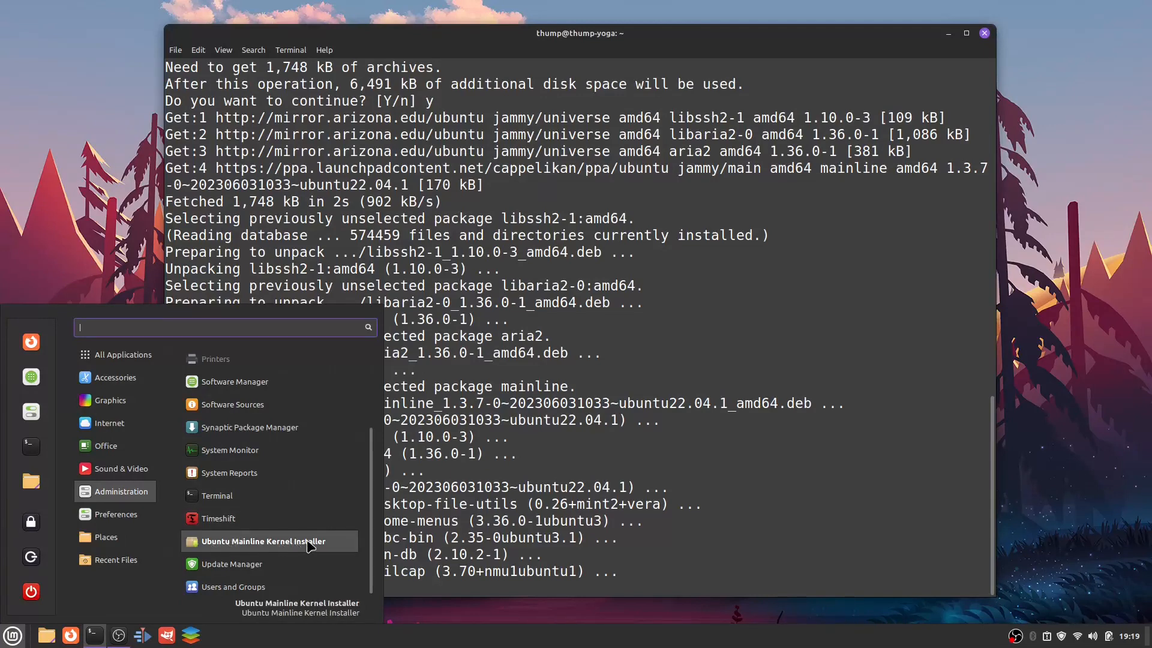
pyautogui.click(264, 541)
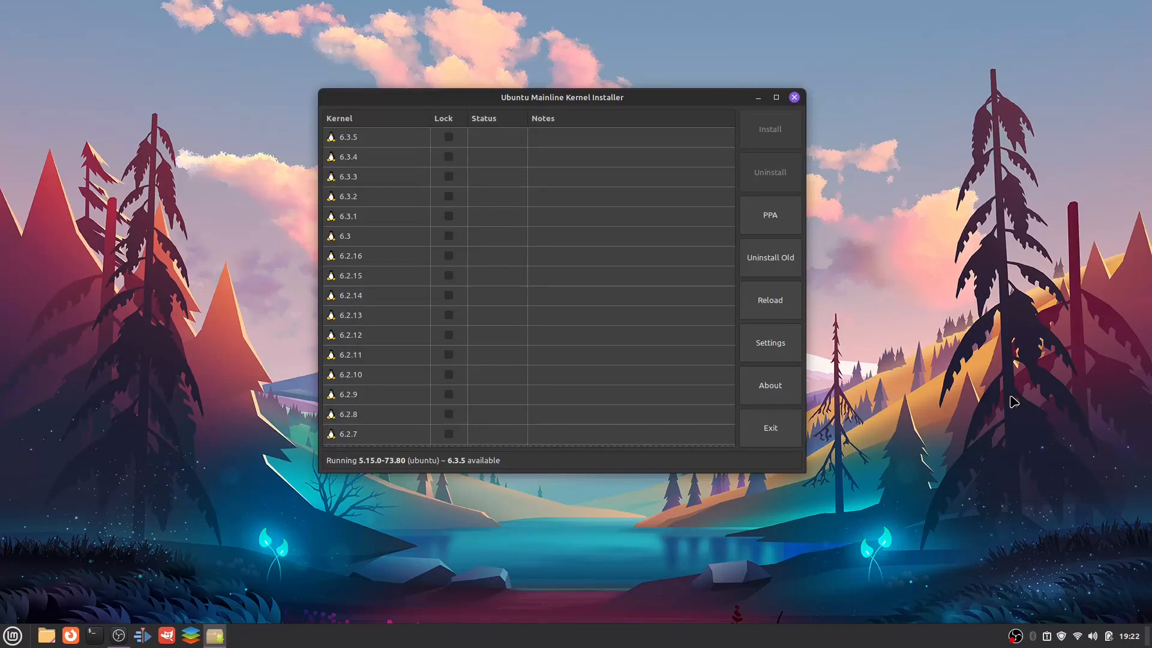
pyautogui.scroll(-3)
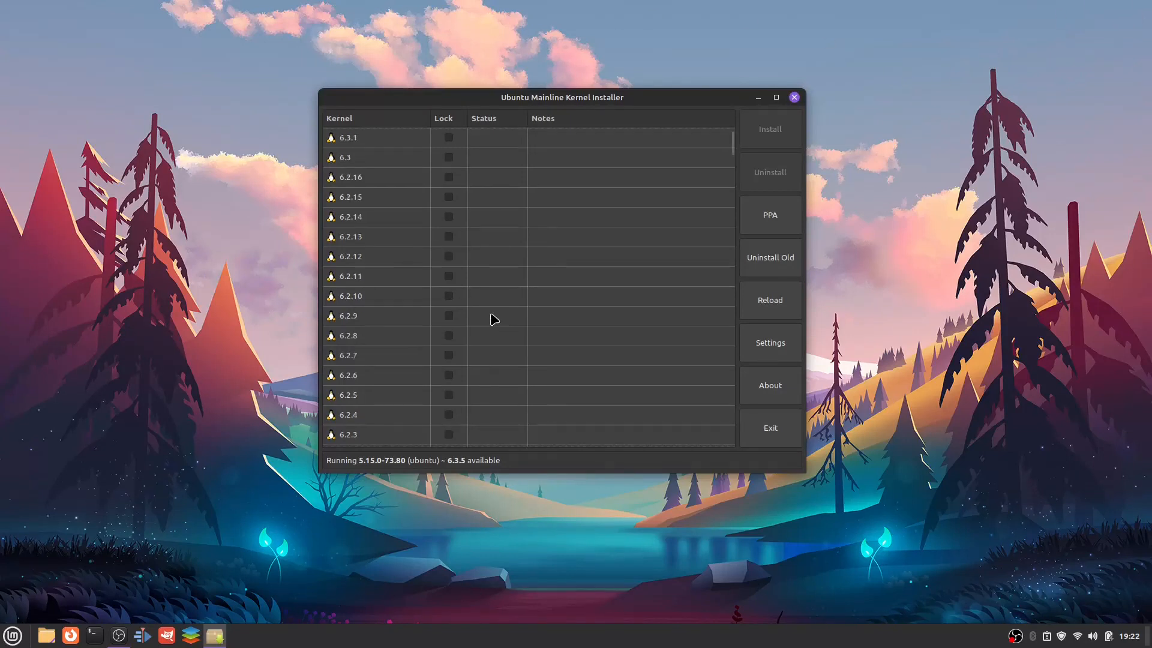
pyautogui.scroll(-3)
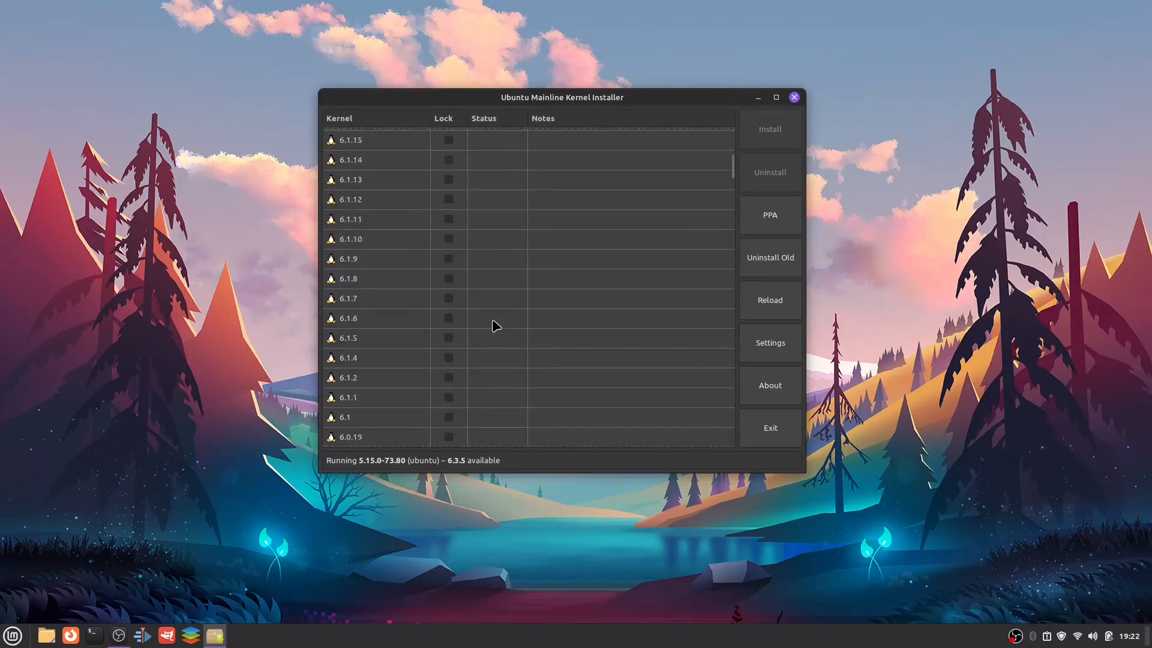
pyautogui.scroll(-3)
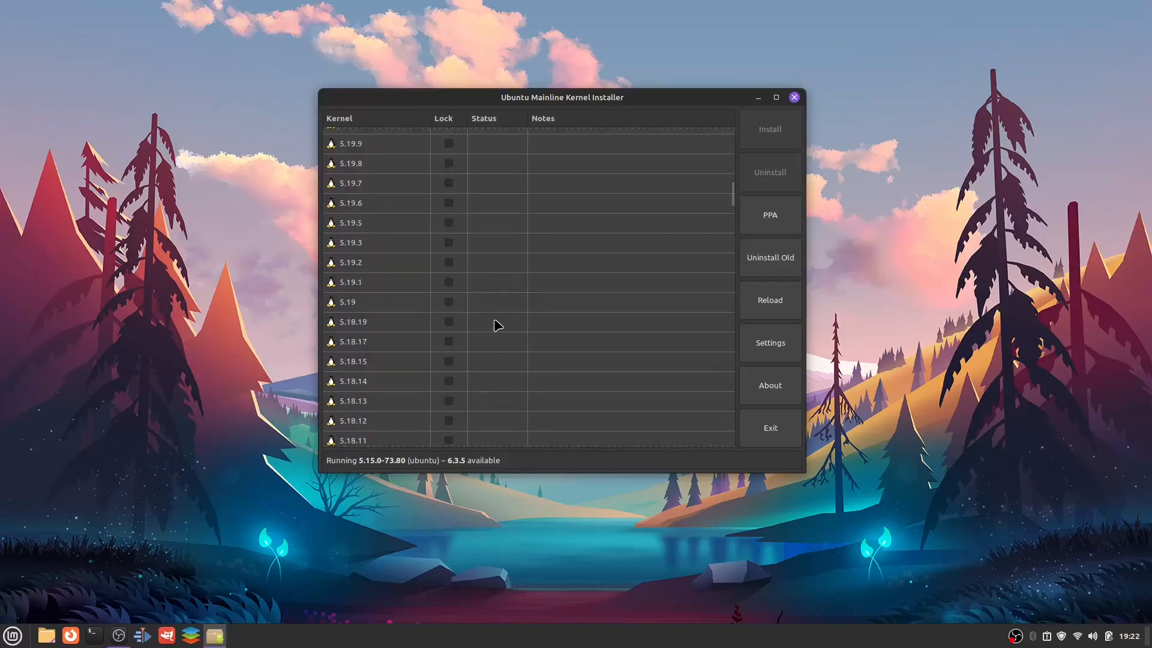
pyautogui.scroll(-3)
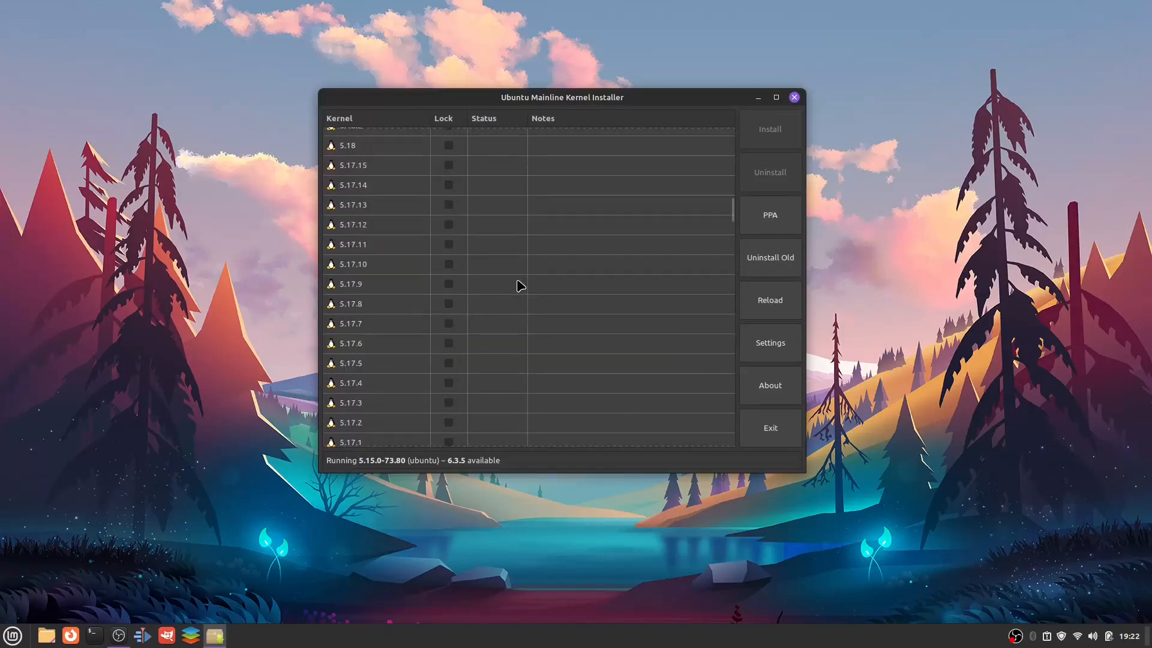
pyautogui.scroll(-3)
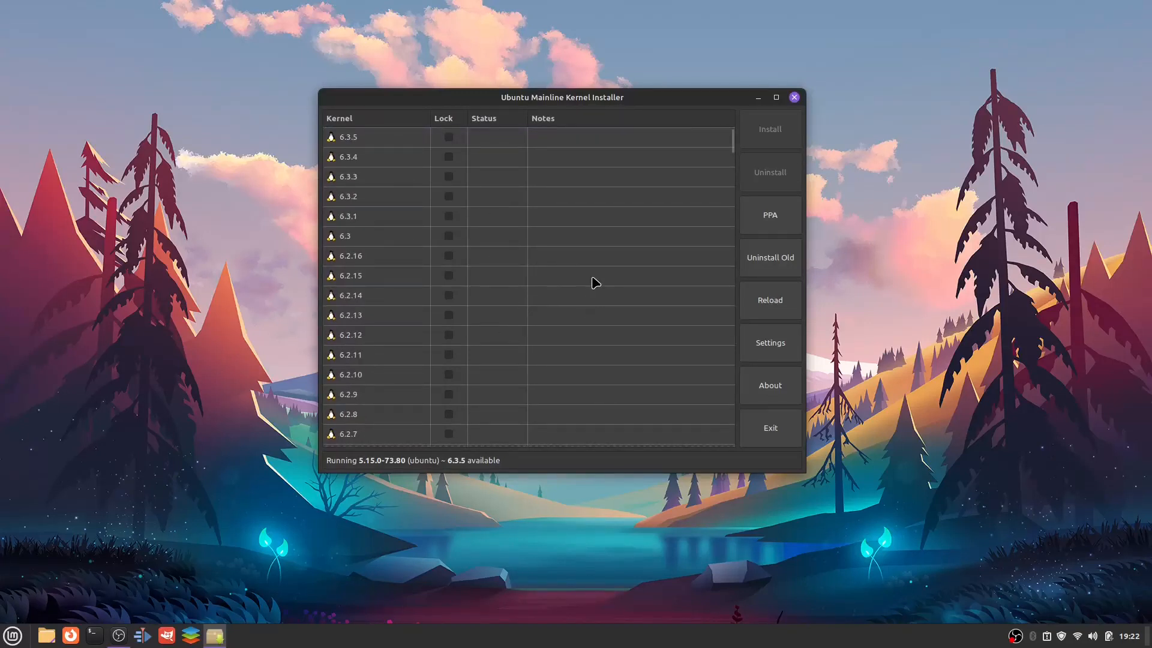
pyautogui.moveTo(357, 144)
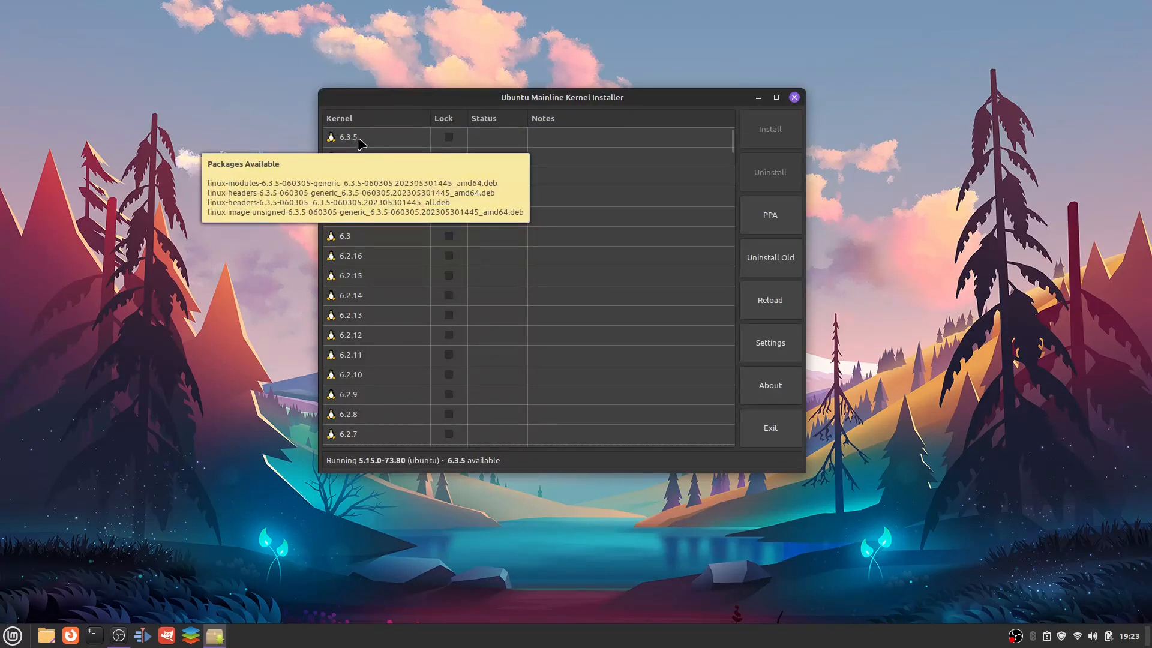
pyautogui.moveTo(379, 361)
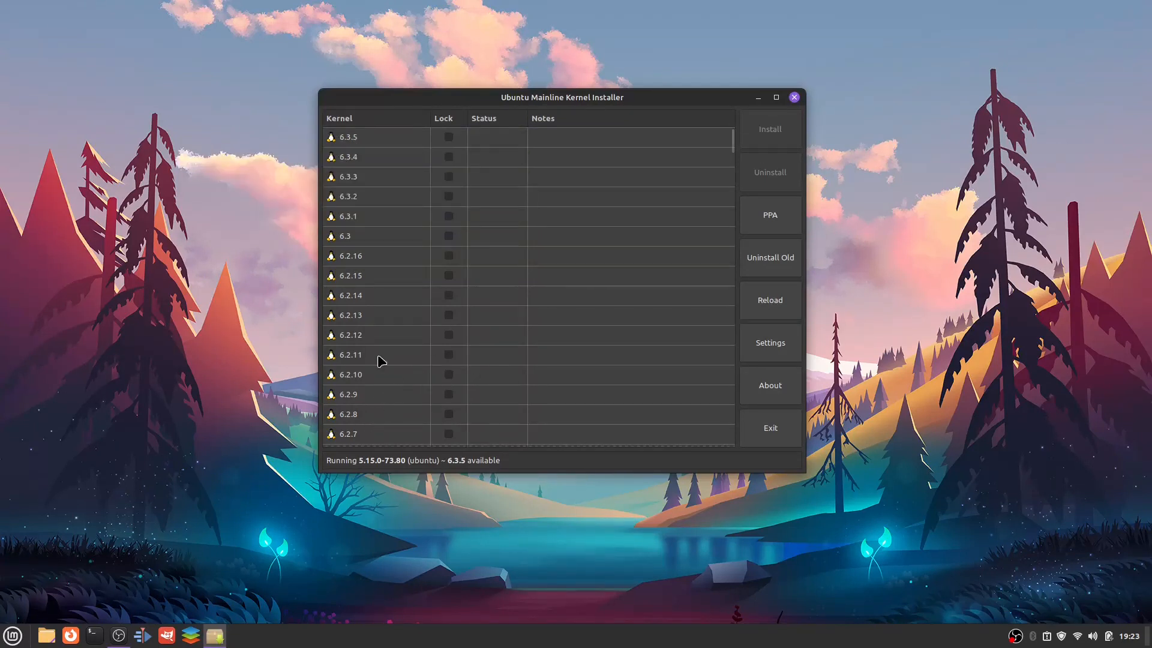
pyautogui.moveTo(372, 431)
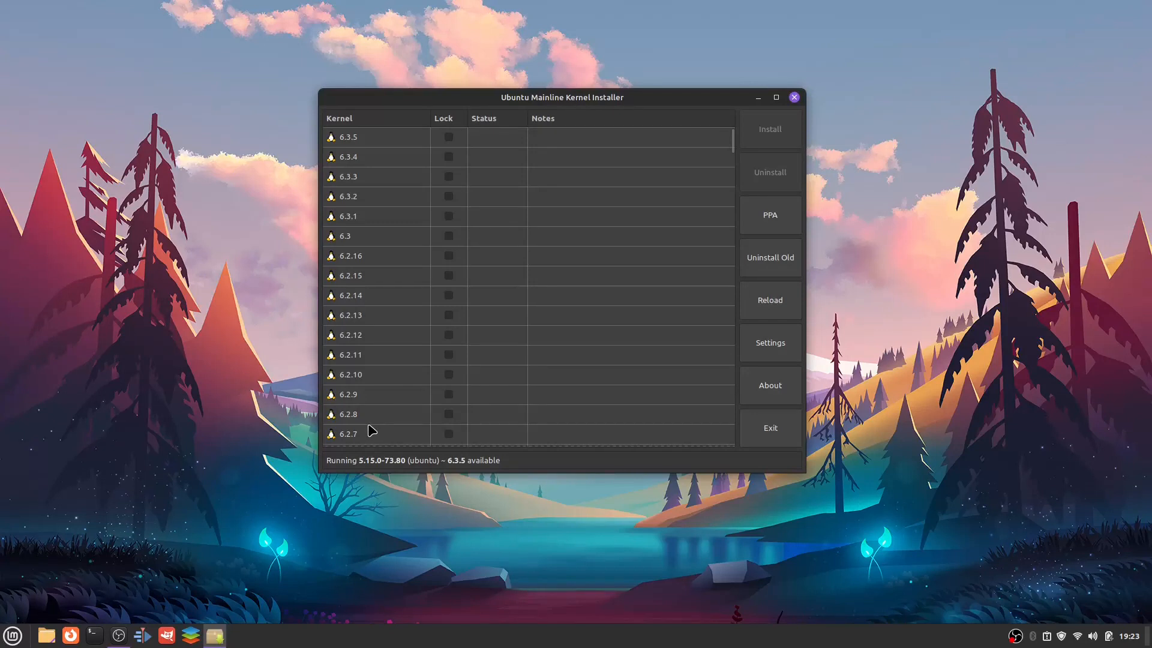
pyautogui.moveTo(373, 142)
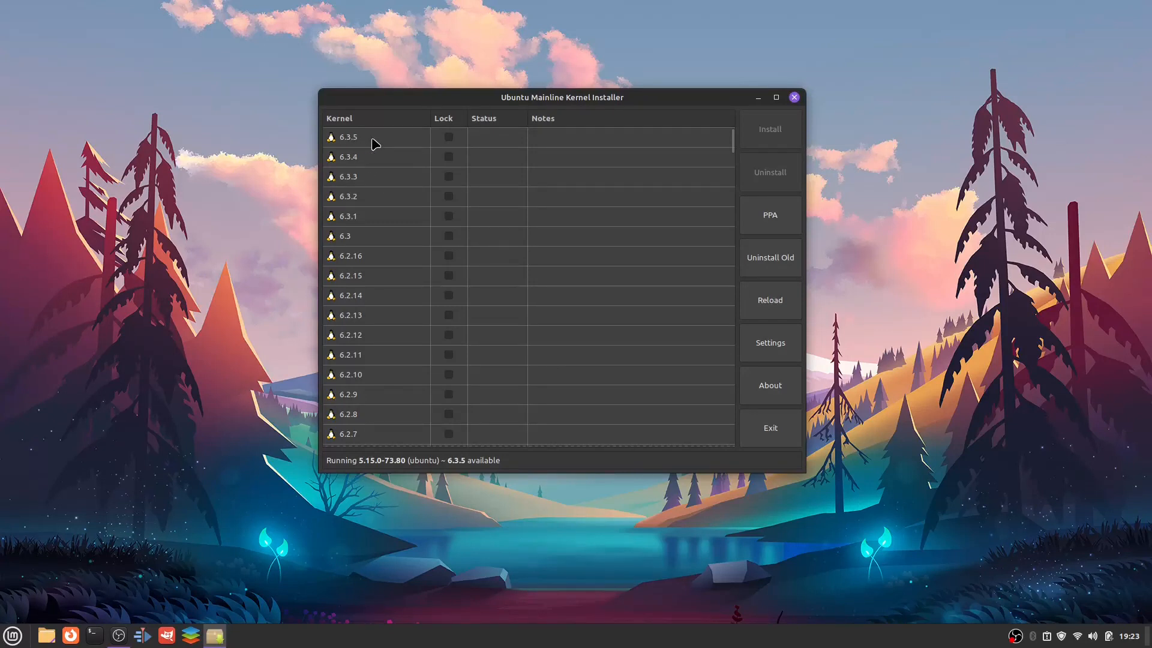
# Select the 6.3.5 row in the kernel list as the version to install.
pyautogui.click(372, 136)
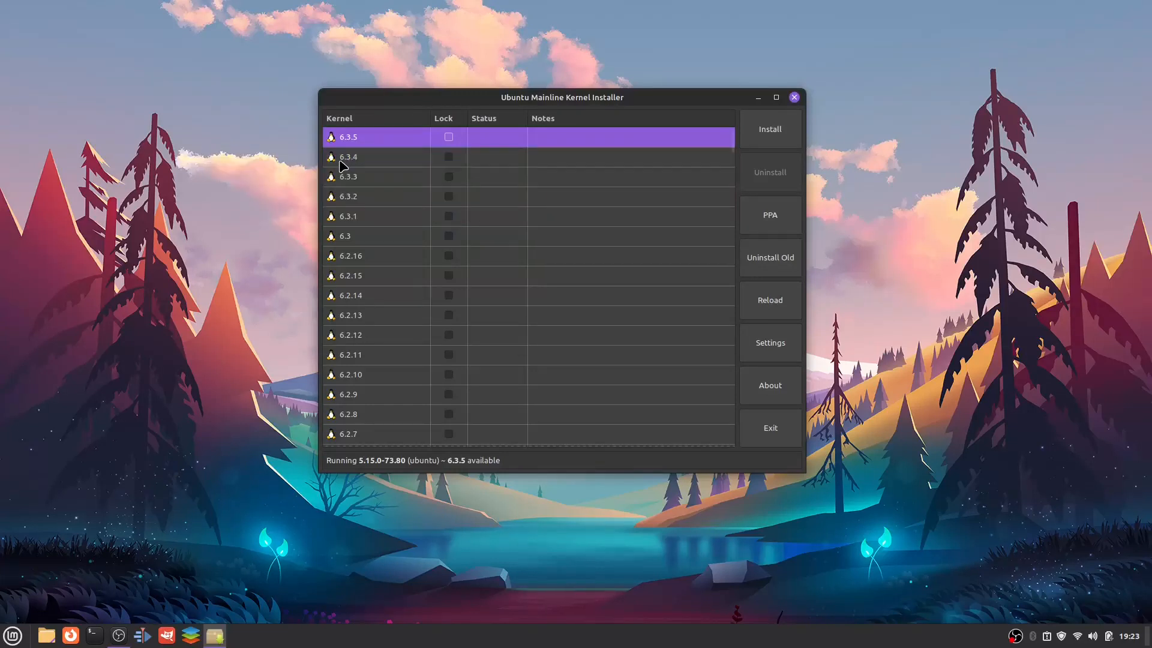
pyautogui.moveTo(373, 140)
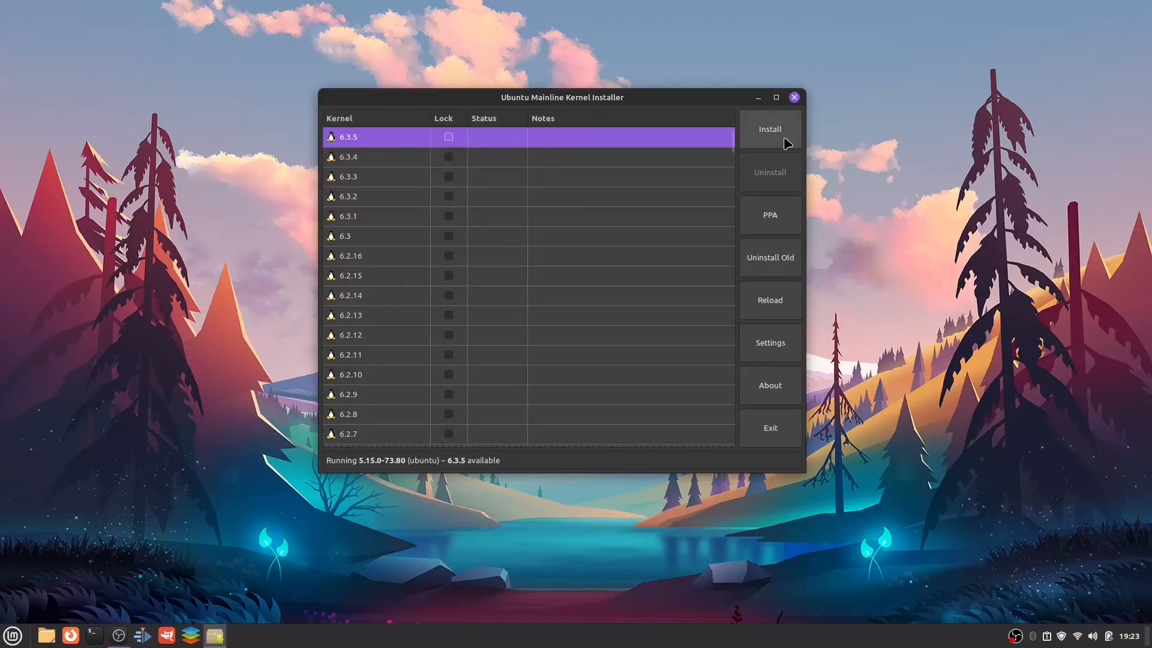
pyautogui.moveTo(768, 142)
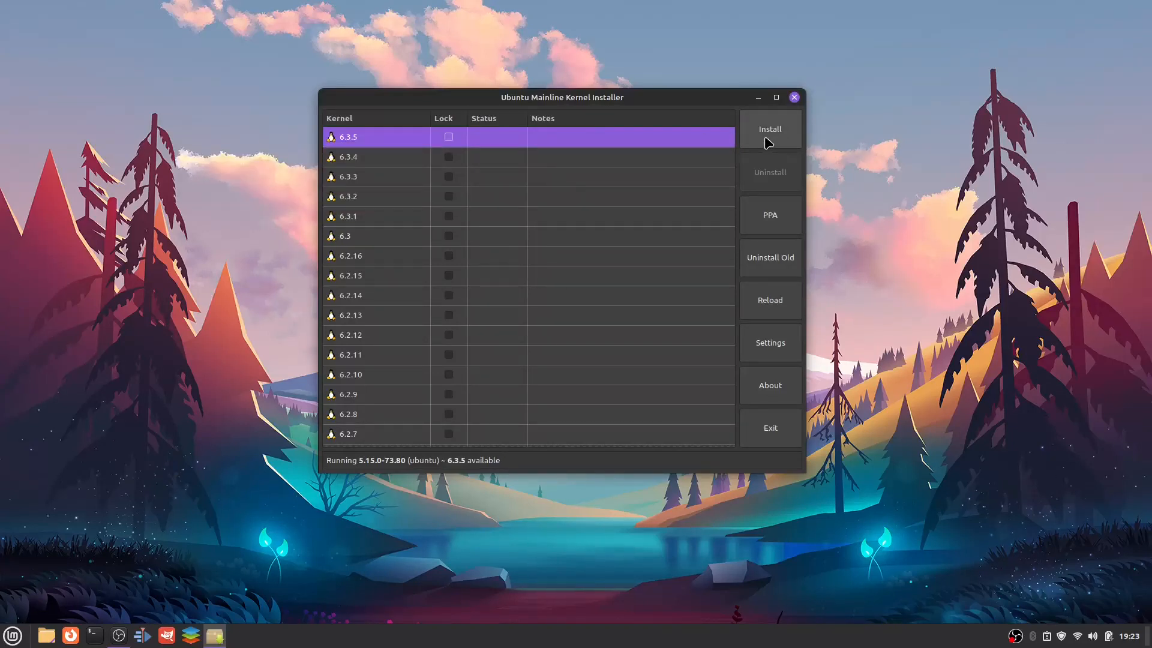
# Start the Install of kernel 6.3.5, bringing up the Authenticate password prompt.
pyautogui.click(770, 129)
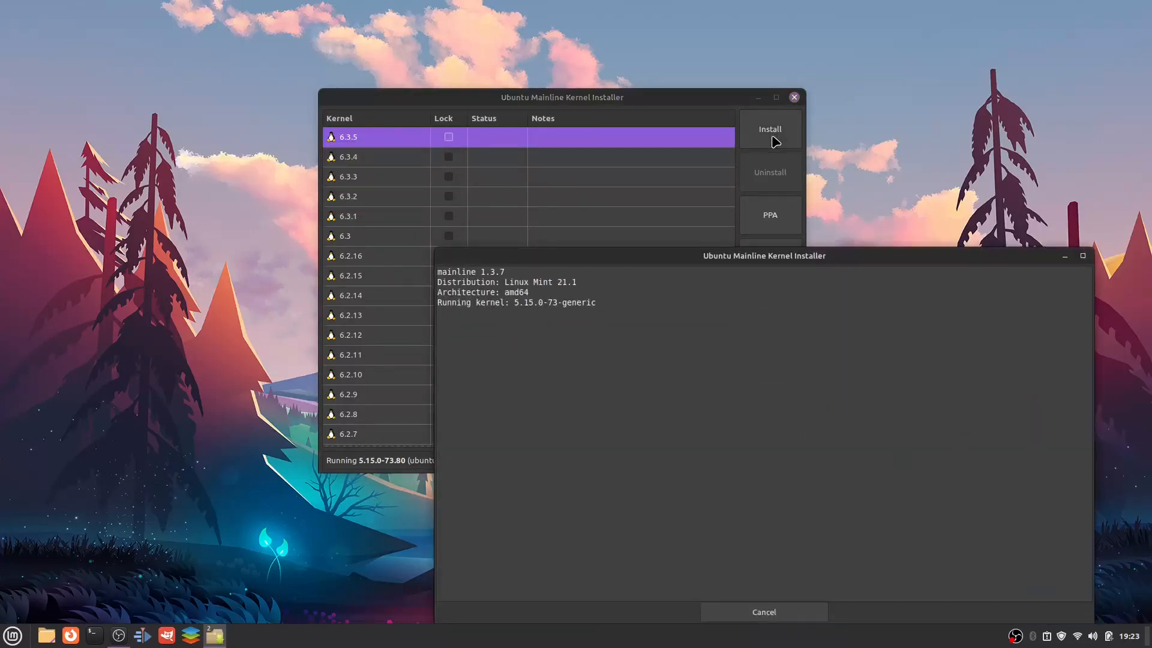
pyautogui.click(770, 129)
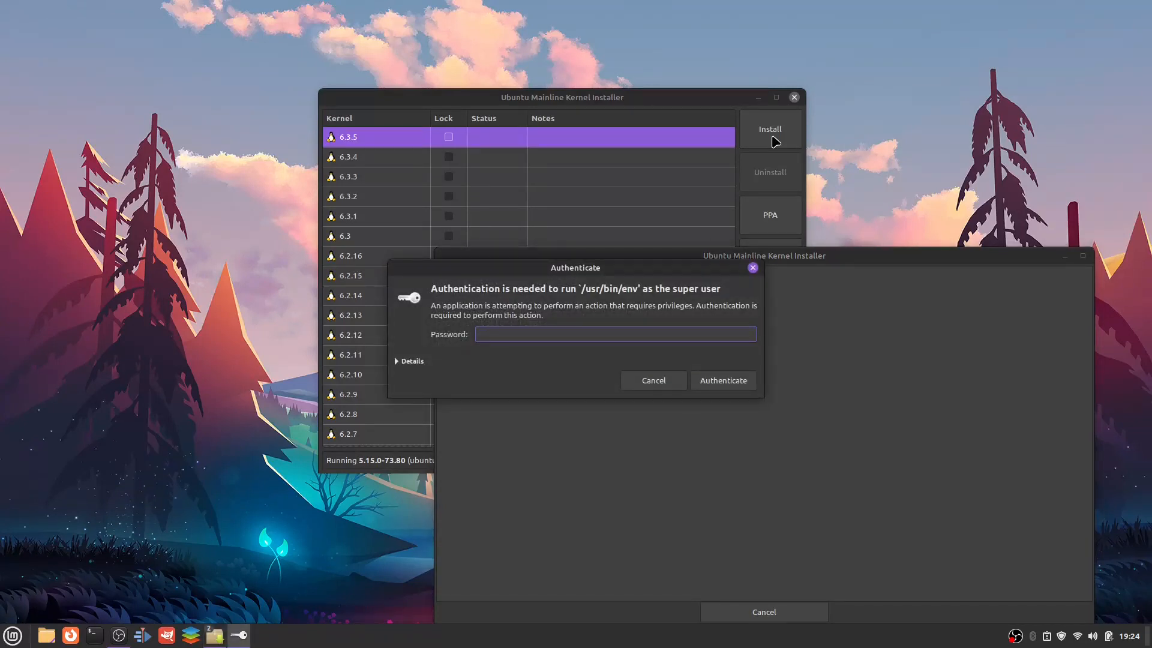
# Authenticate with the administrator password and let the 6.3.5 install run to DONE.
pyautogui.click(722, 380)
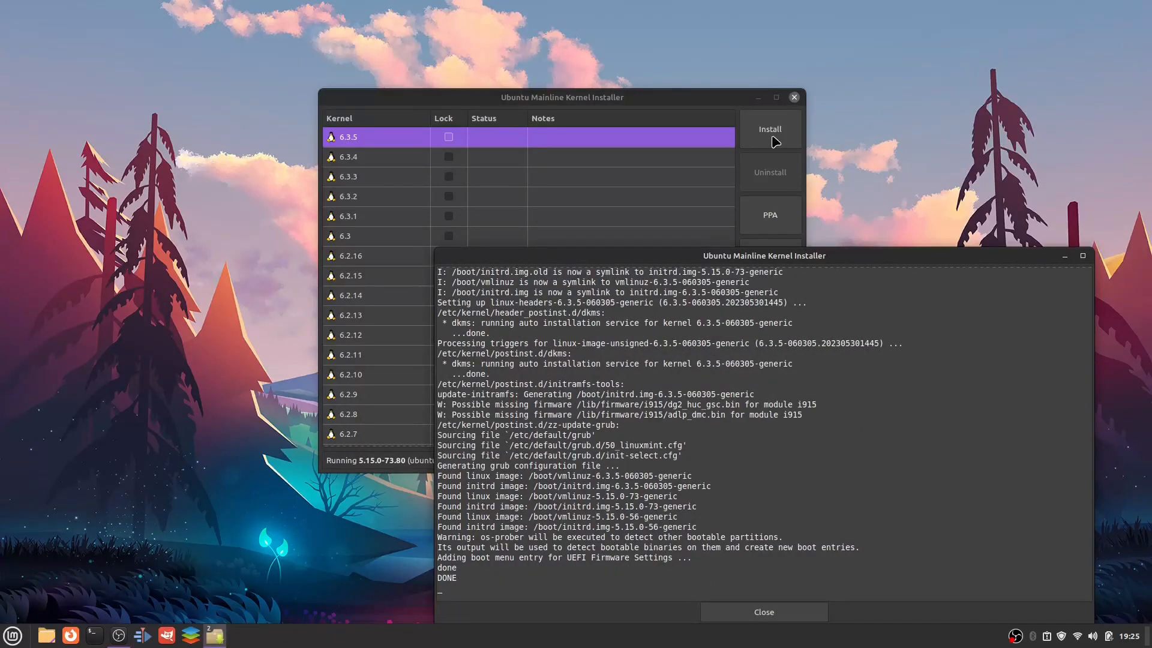
# Close the installation log, reboot, and bring up a fresh terminal on the desktop.
pyautogui.click(763, 612)
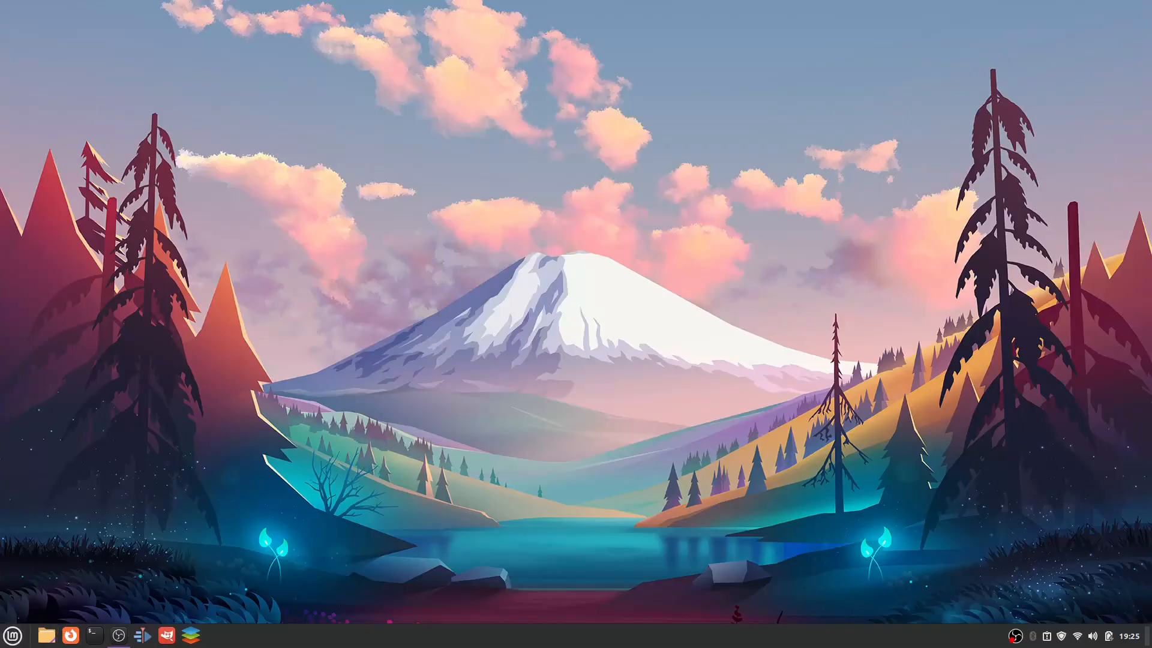
pyautogui.moveTo(805, 415)
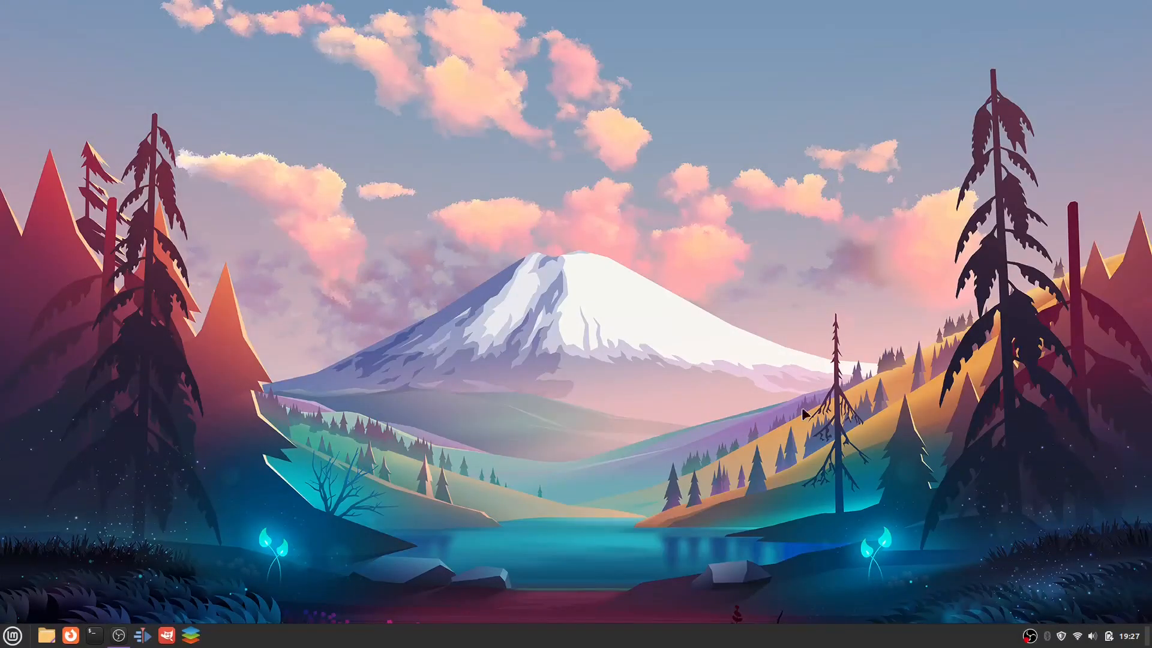
pyautogui.moveTo(551, 522)
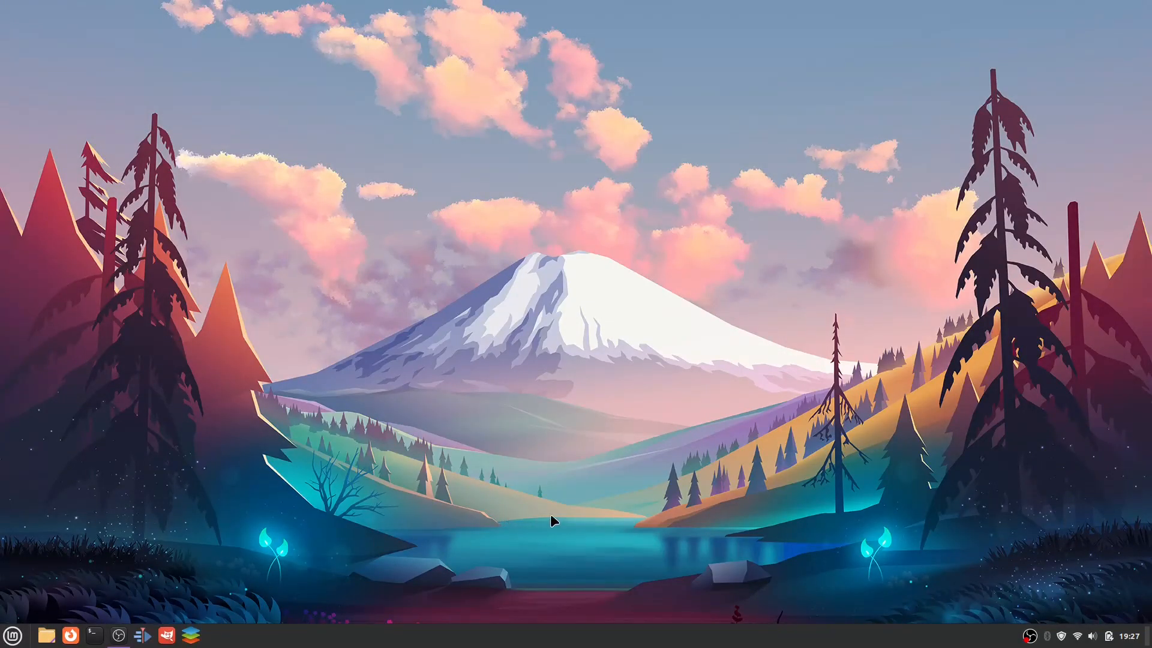
pyautogui.moveTo(473, 478)
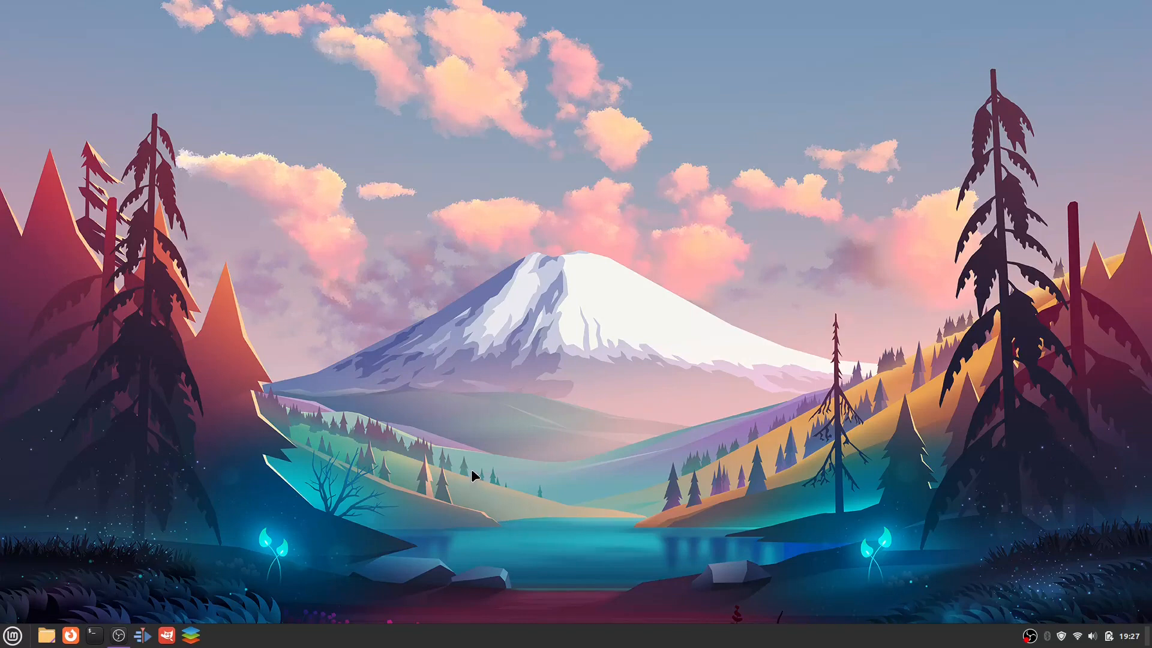
pyautogui.moveTo(453, 449)
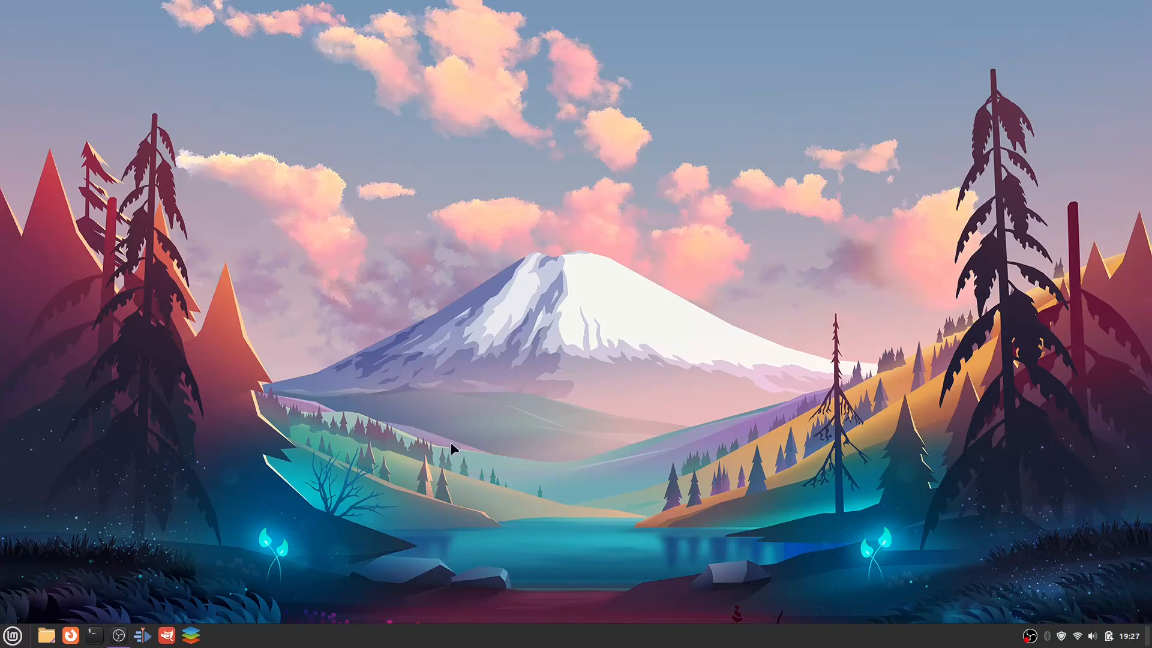
pyautogui.click(94, 635)
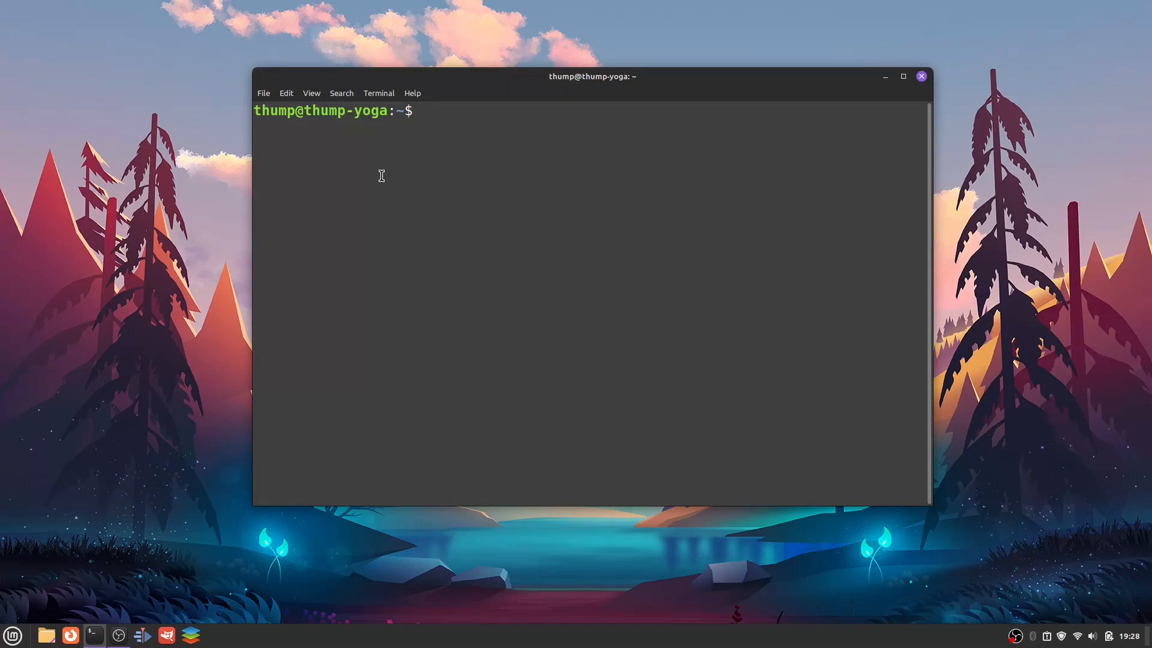
# Run uname to show the currently running kernel release.
pyautogui.write('uname')
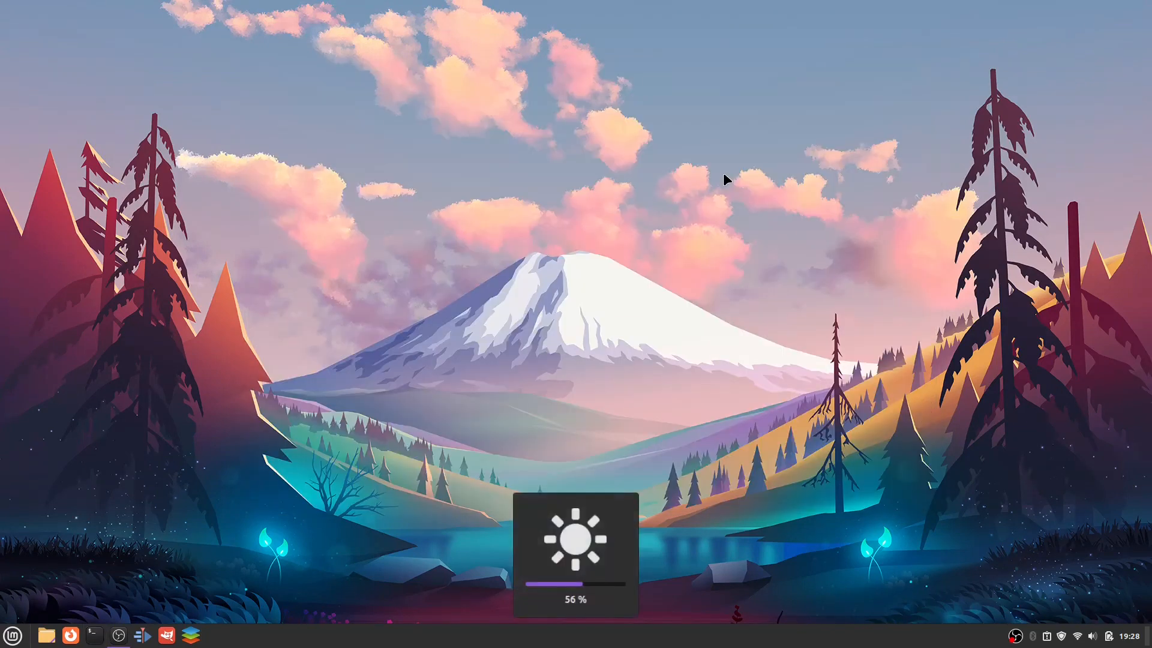
# Raise the screen brightness to 56 percent with the brightness key.
pyautogui.press('BrightnessUp')
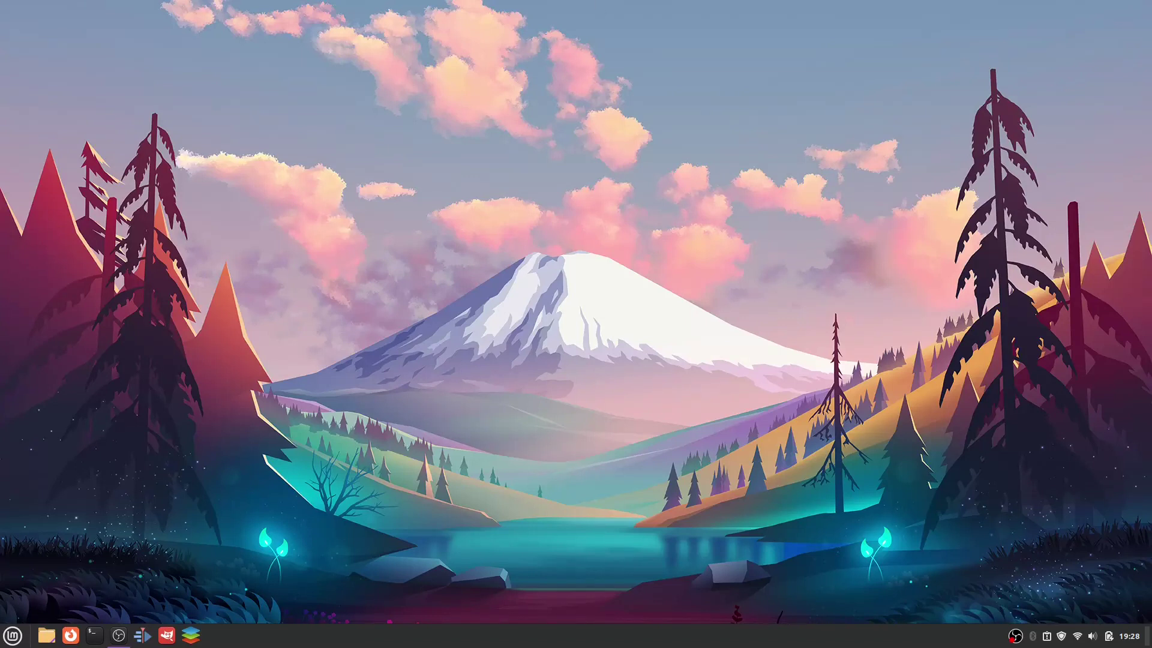
pyautogui.moveTo(1005, 624)
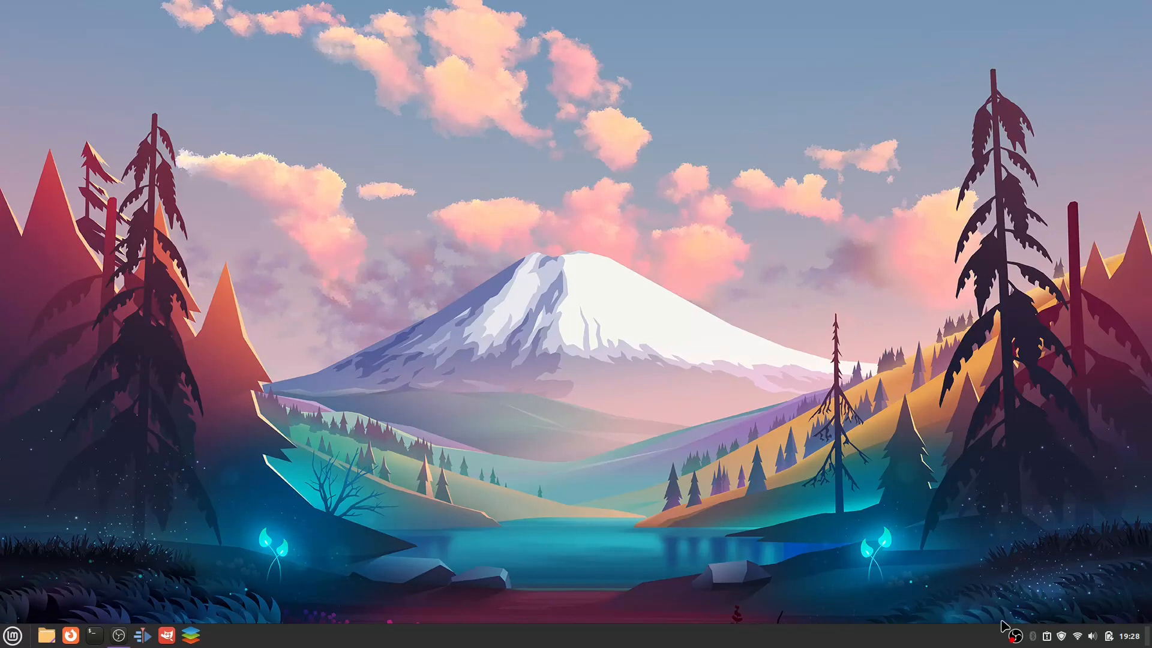
# Show the OBS tray menu with the Stop Recording control.
pyautogui.rightClick(1015, 636)
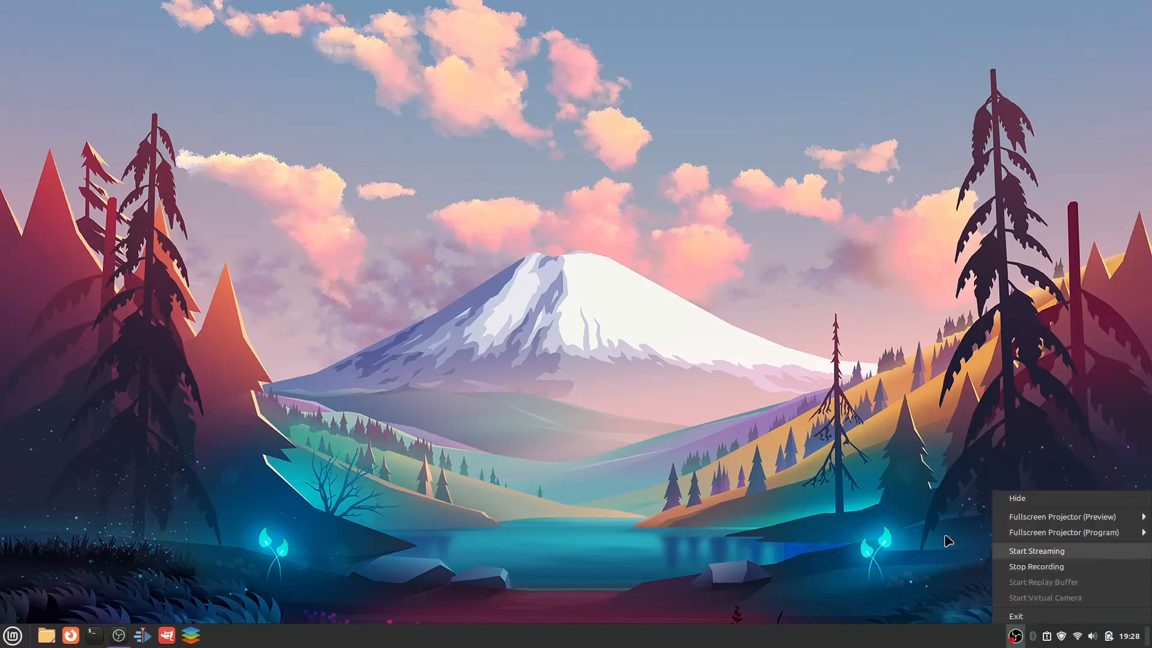
pyautogui.moveTo(815, 559)
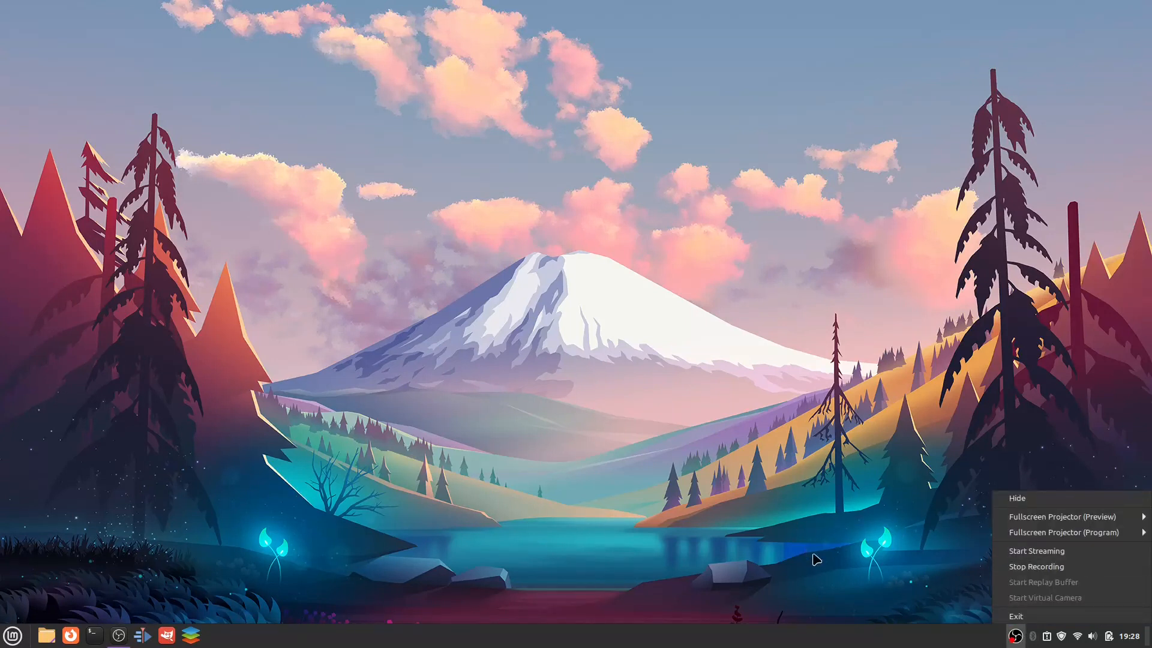